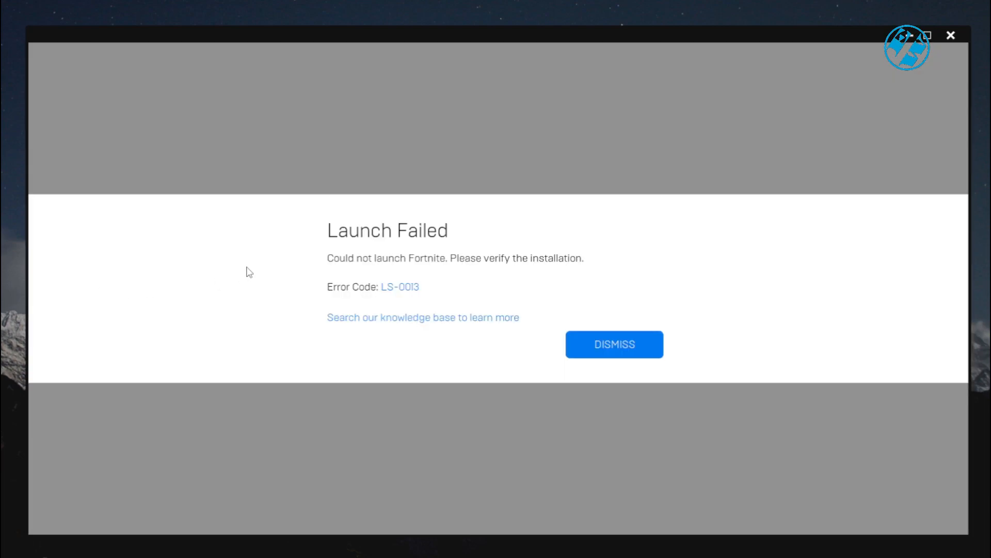
pyautogui.moveTo(336, 265)
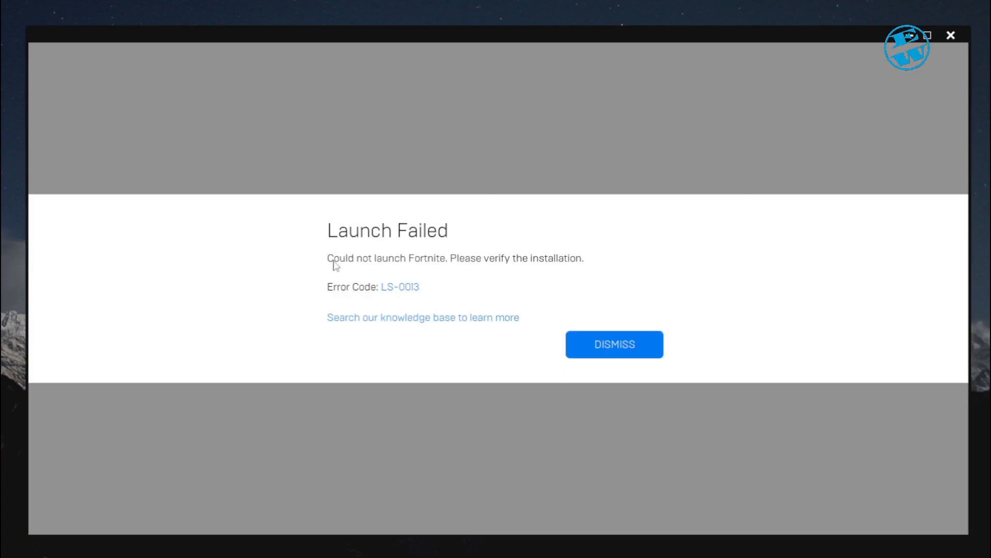
pyautogui.moveTo(553, 269)
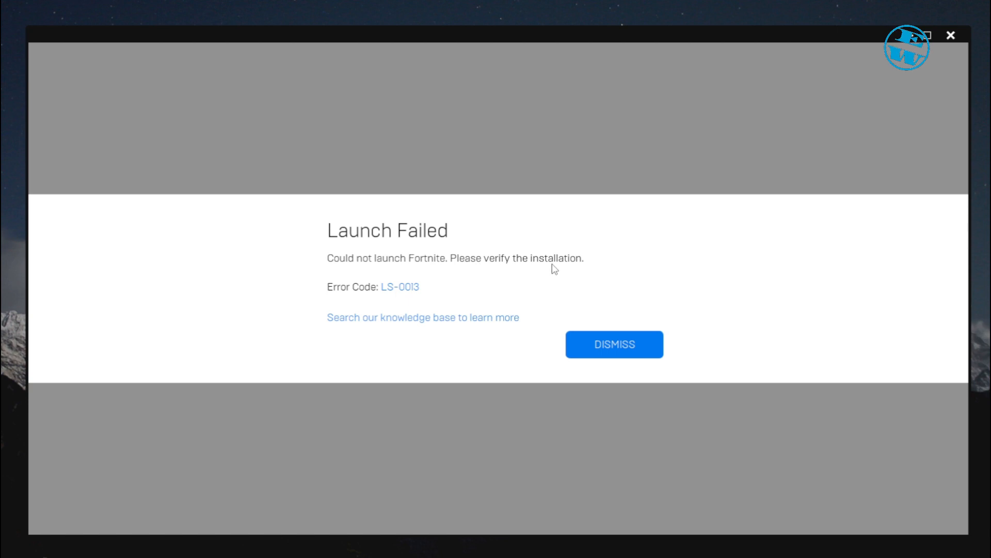
pyautogui.moveTo(399, 286)
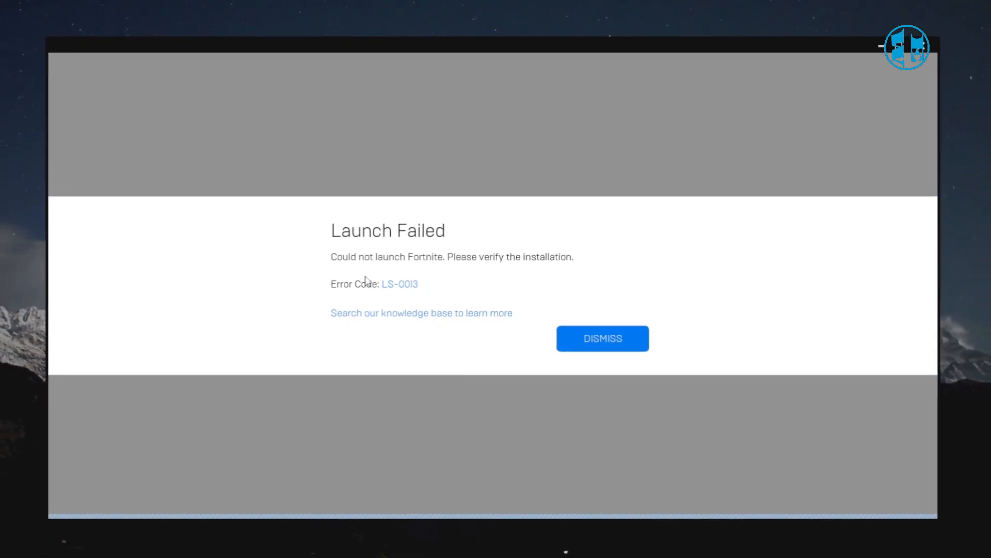
# Step: Close the launcher window showing the LS-0013 launch-failure error
pyautogui.click(601, 337)
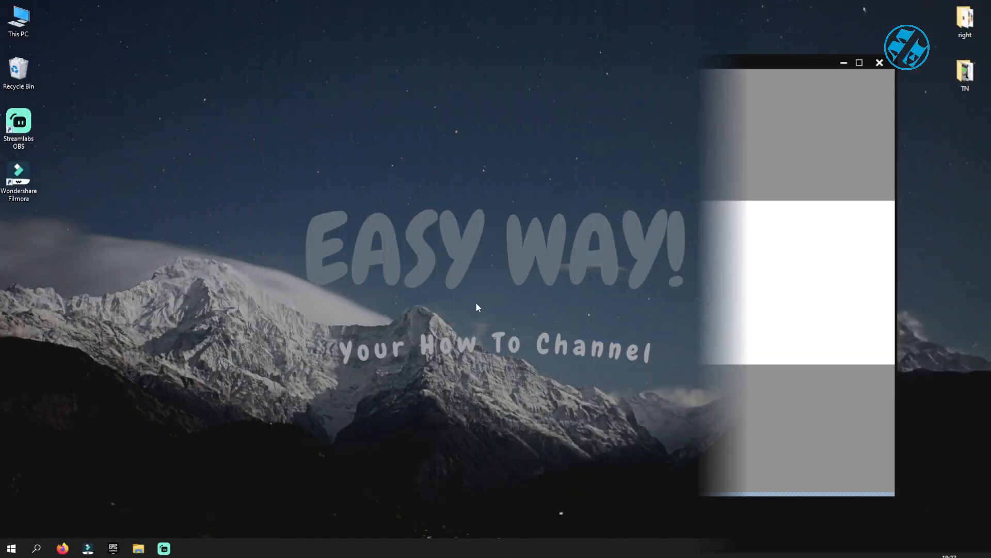
pyautogui.click(879, 63)
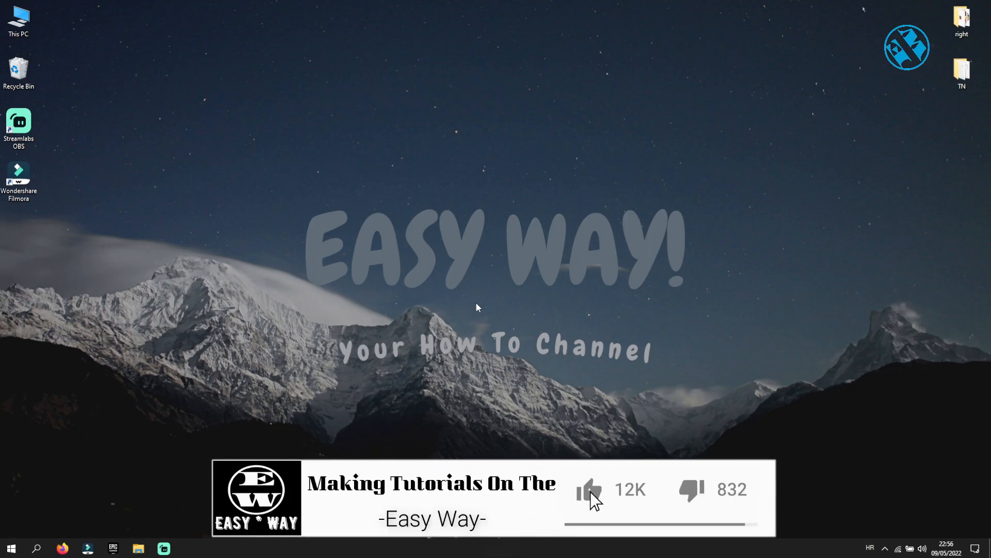
pyautogui.click(588, 490)
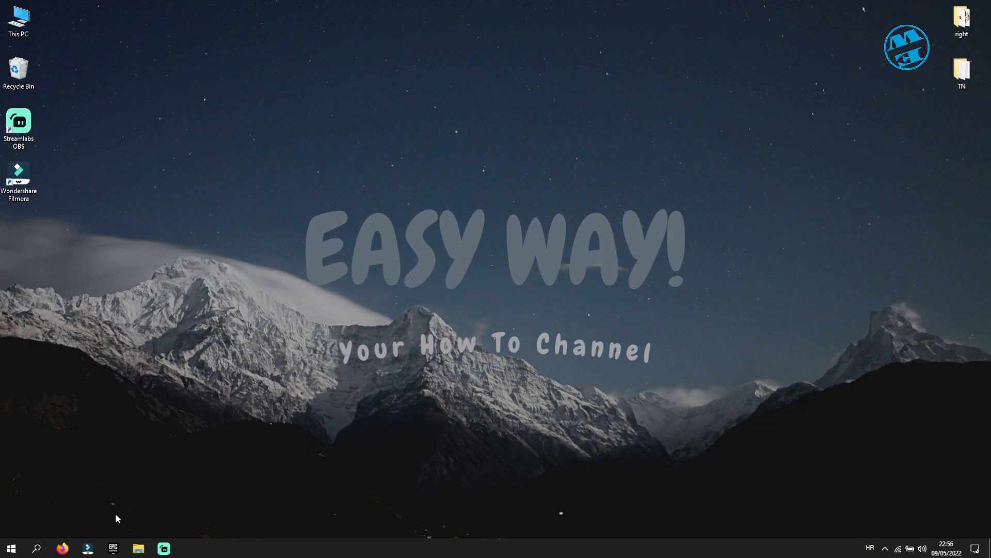
# Step: Reopen Epic Games Launcher from the taskbar onto its Store page
pyautogui.click(112, 548)
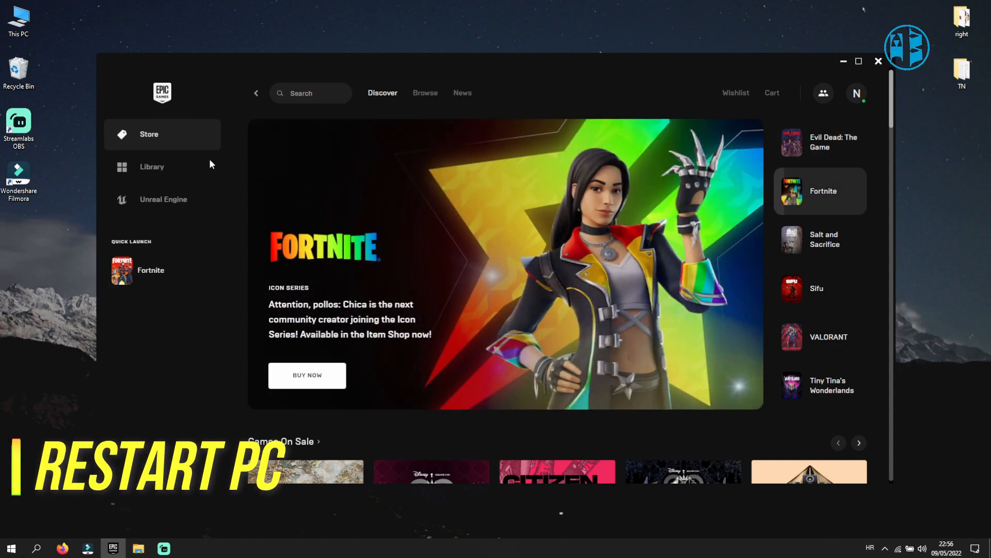
pyautogui.moveTo(676, 266)
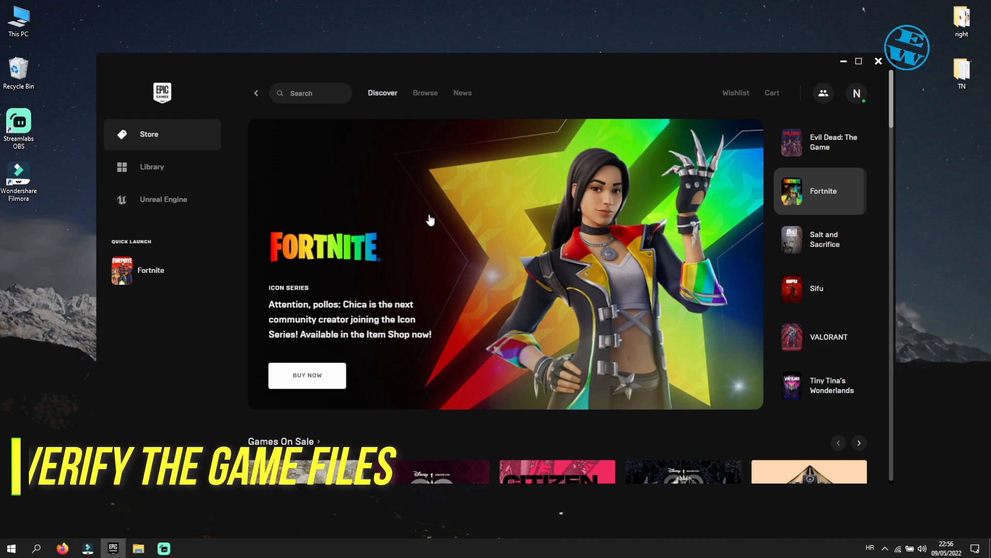
pyautogui.click(819, 240)
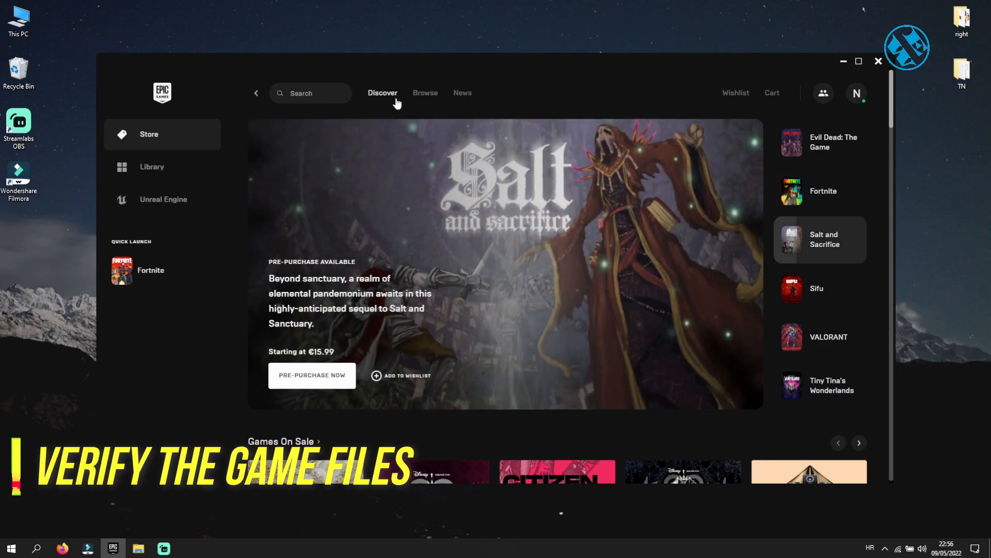
pyautogui.moveTo(175, 166)
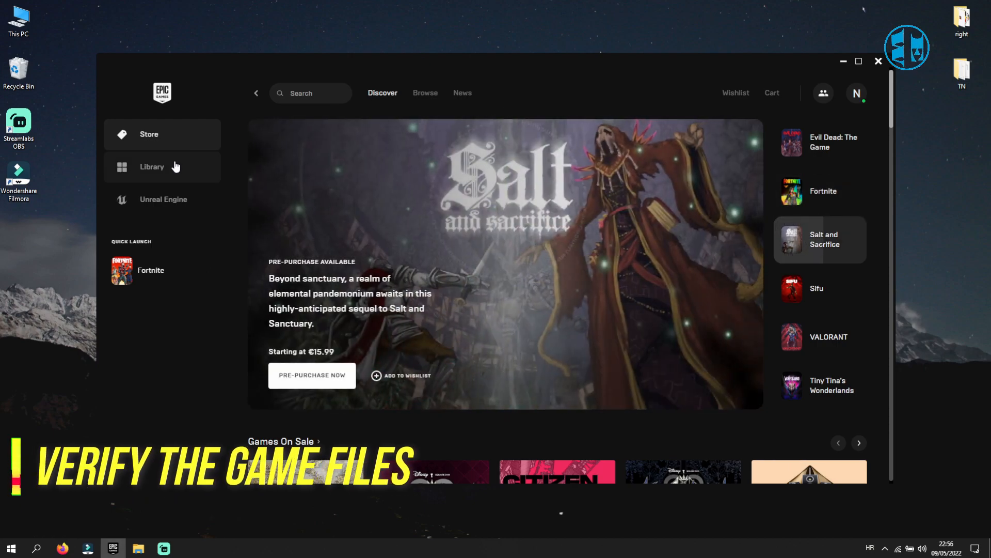
# Step: In the Library, open Fortnite's options menu to reach Verify
pyautogui.click(151, 166)
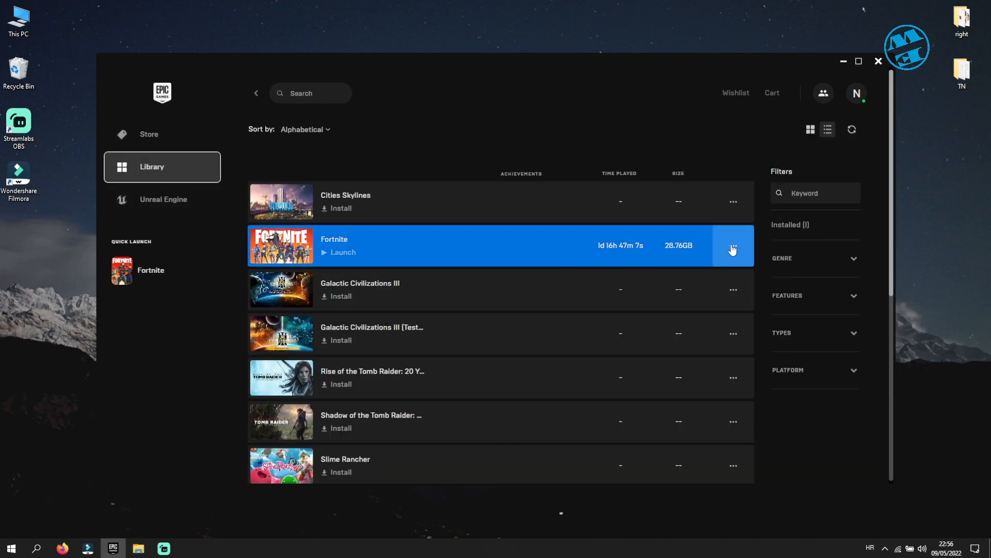
pyautogui.click(733, 247)
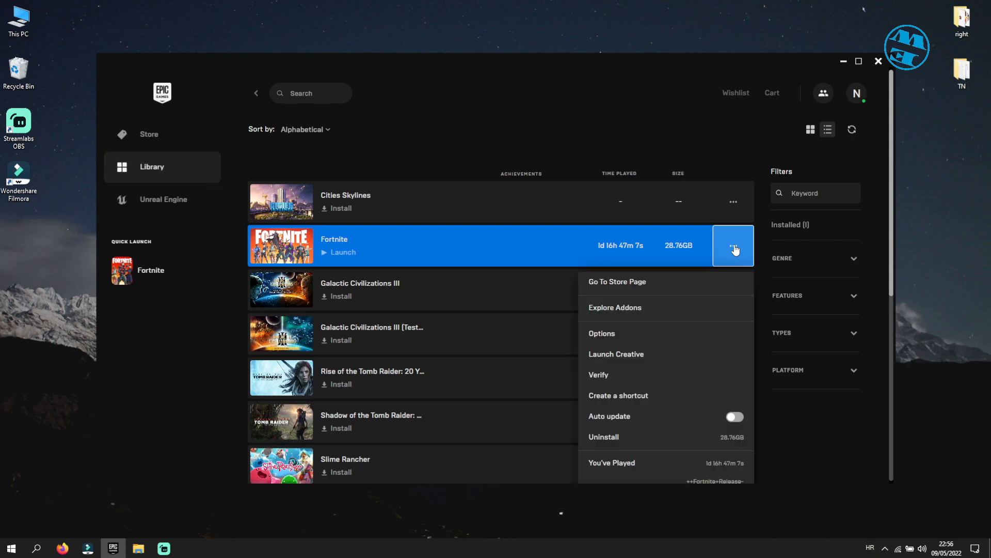
pyautogui.moveTo(612, 375)
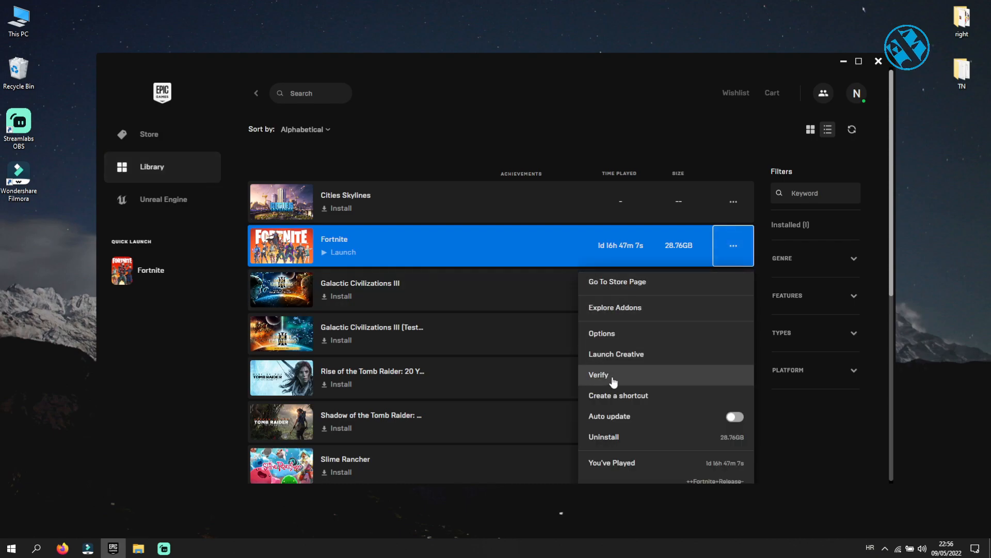
pyautogui.moveTo(606, 380)
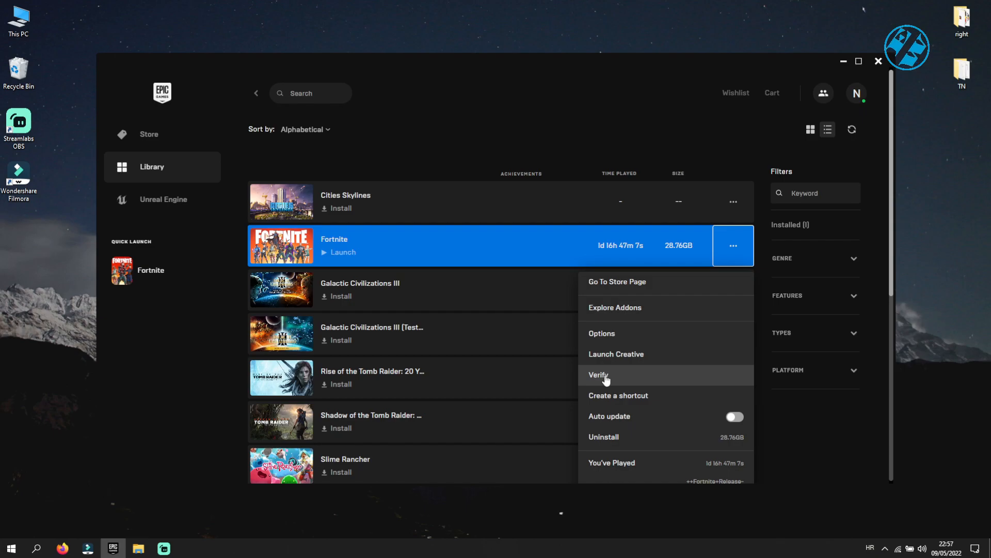
pyautogui.moveTo(724, 144)
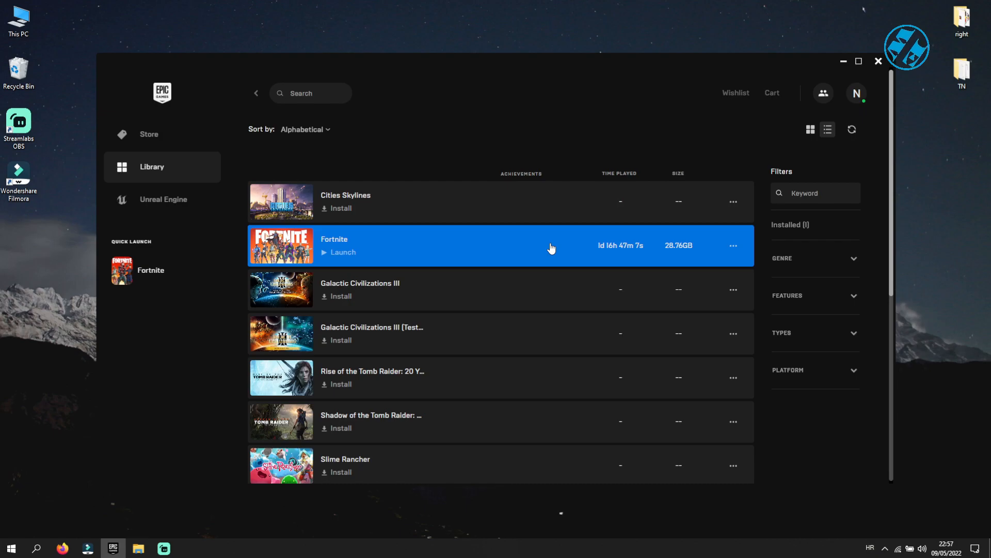
pyautogui.moveTo(388, 245)
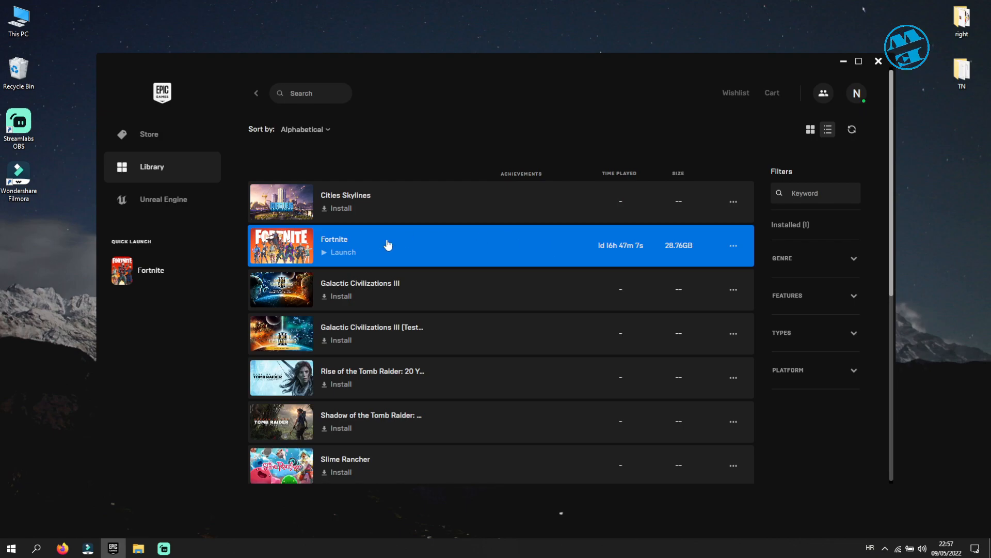
pyautogui.moveTo(358, 251)
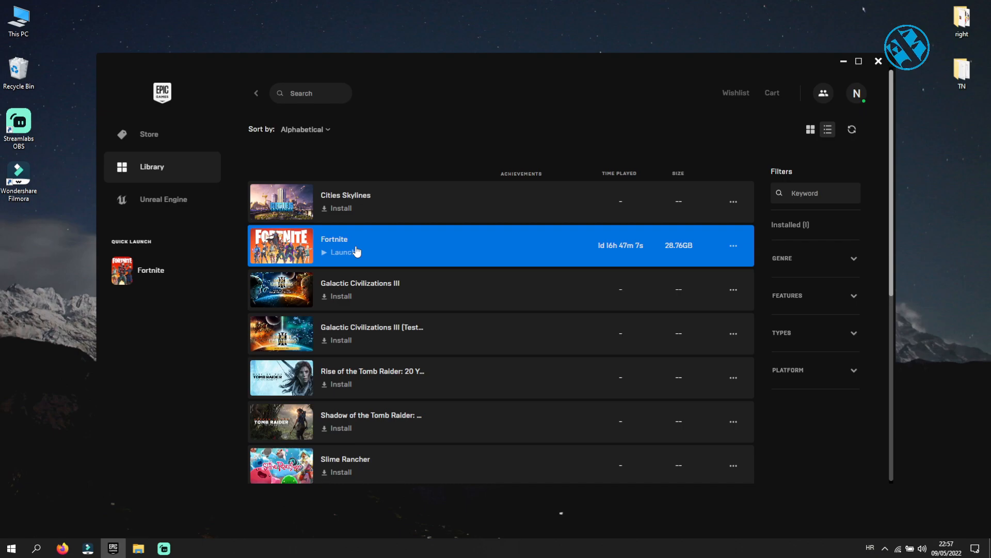
pyautogui.moveTo(538, 260)
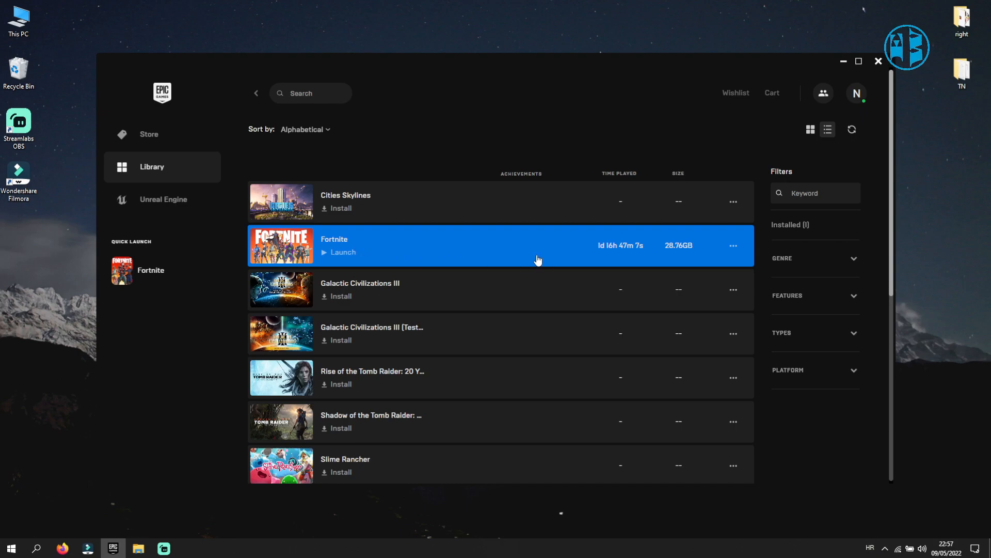
pyautogui.moveTo(599, 248)
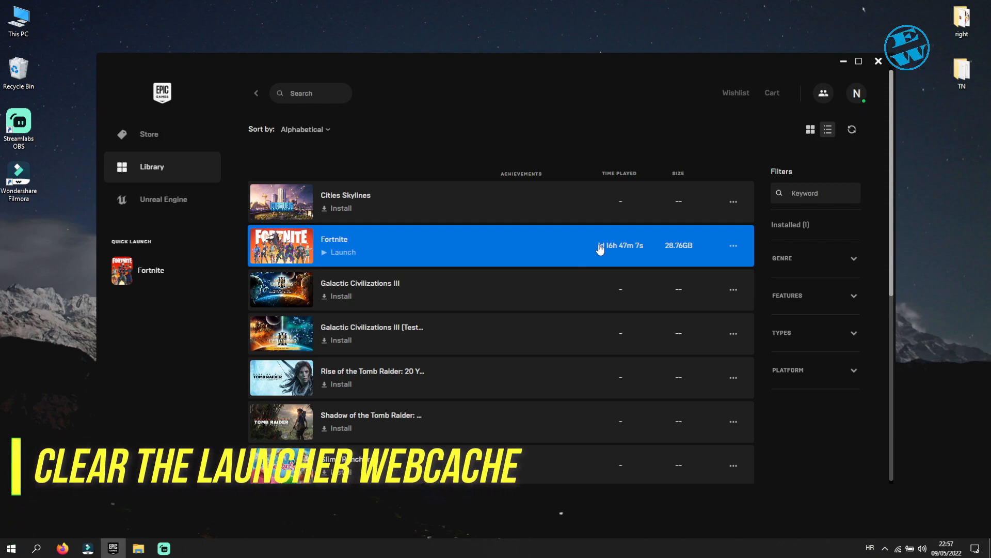
pyautogui.moveTo(832, 146)
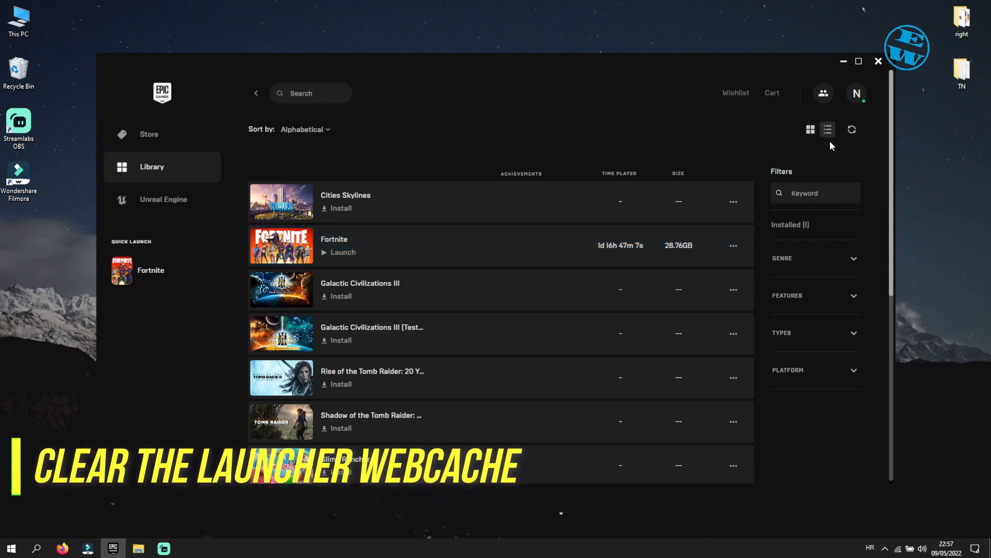
# Step: Close the launcher window and Exit it from the system tray icon
pyautogui.click(879, 61)
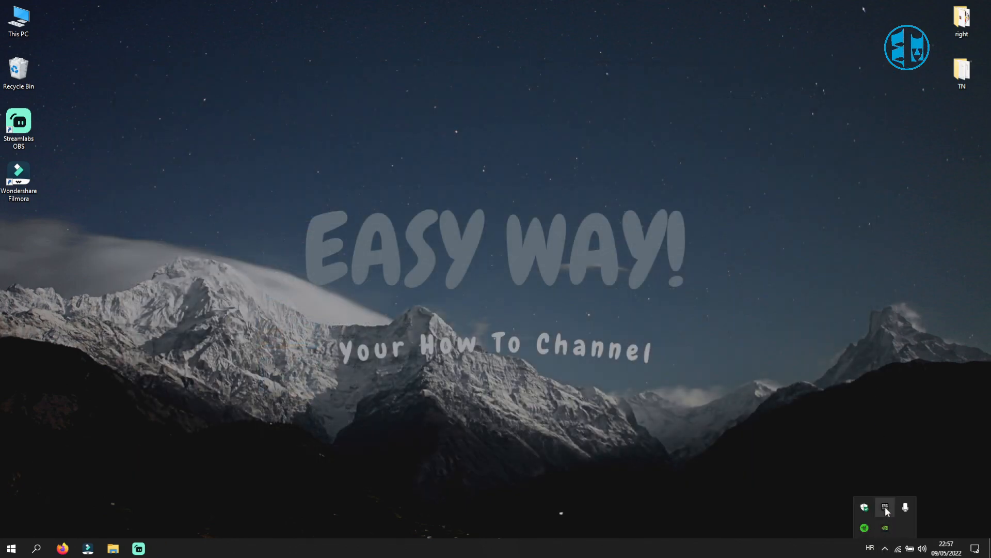
pyautogui.rightClick(884, 507)
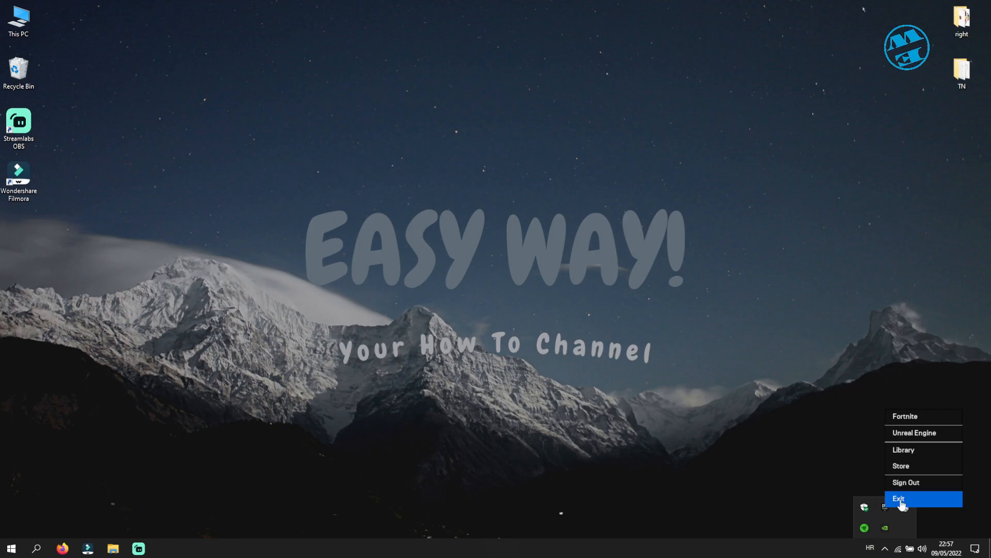
pyautogui.click(898, 498)
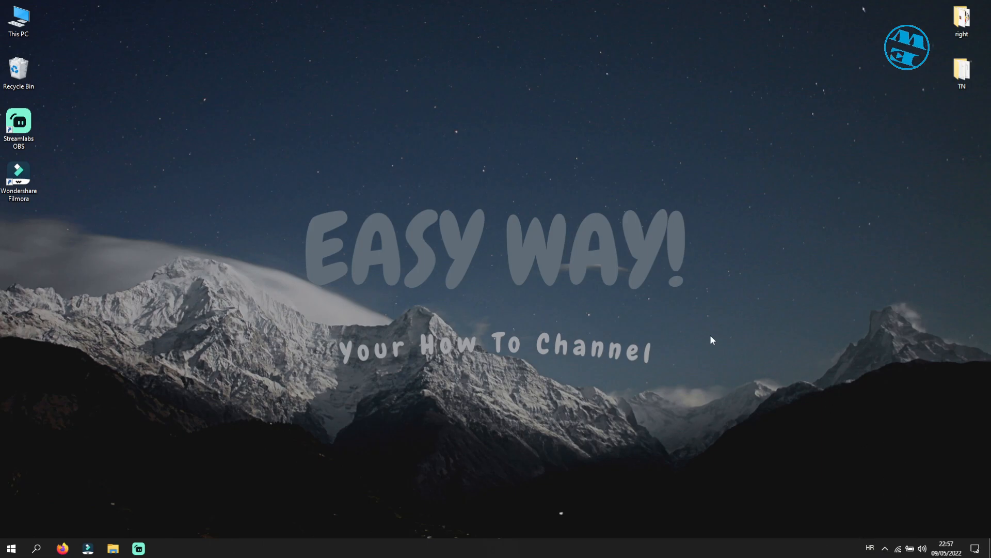
# Step: Run %localappdata% from the Start menu's Run dialog
pyautogui.rightClick(11, 547)
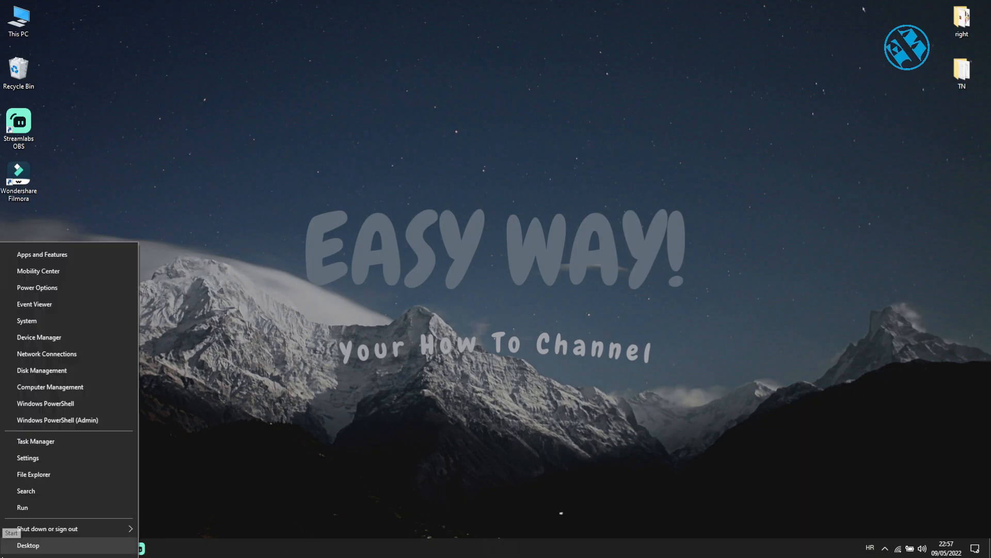
pyautogui.click(22, 507)
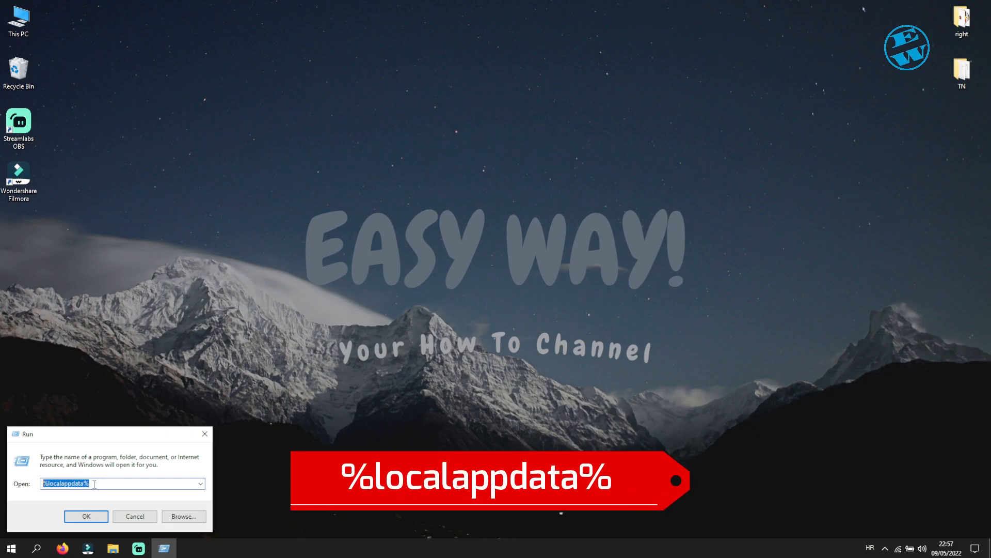
pyautogui.click(87, 515)
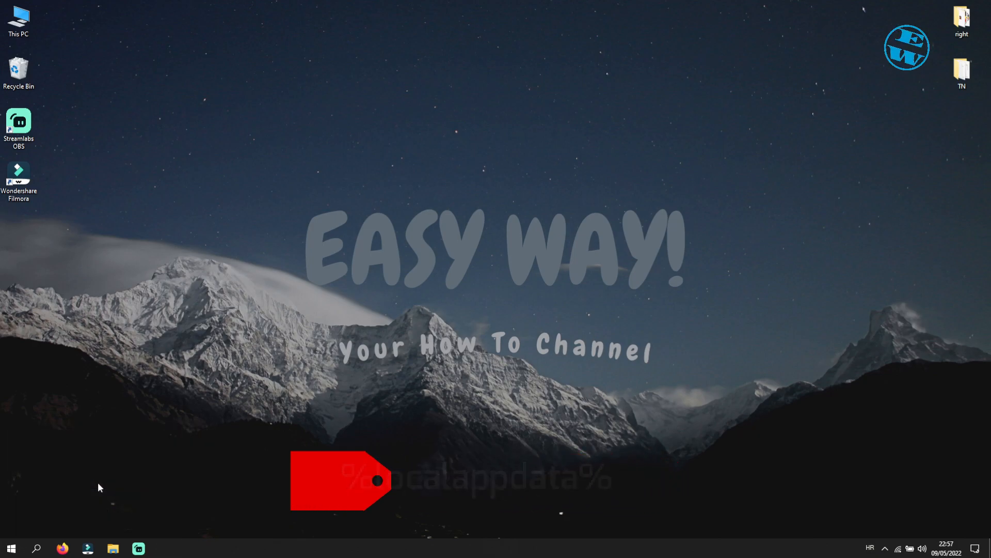
# Step: Maximize Explorer and open EpicGamesLauncher, then its Saved folder
pyautogui.click(113, 548)
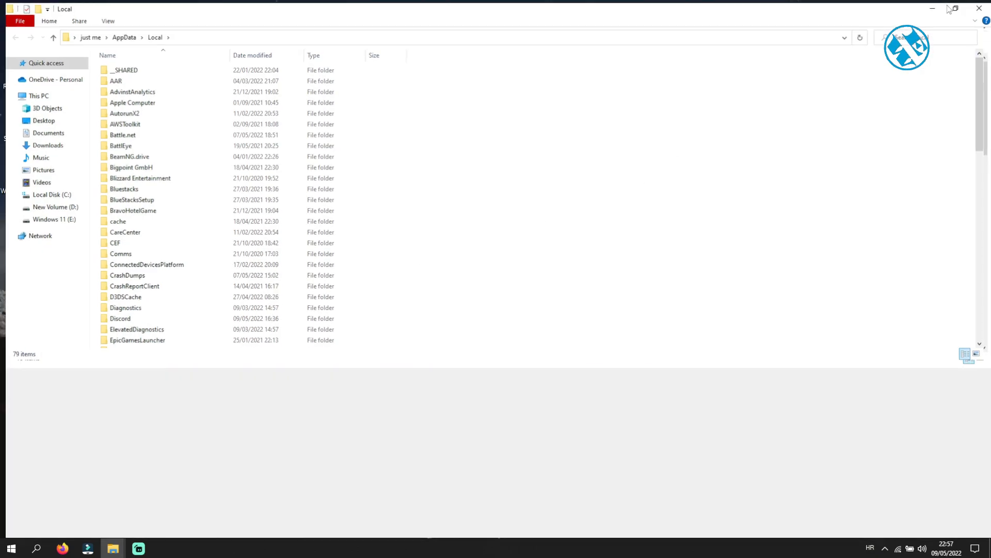
pyautogui.click(955, 9)
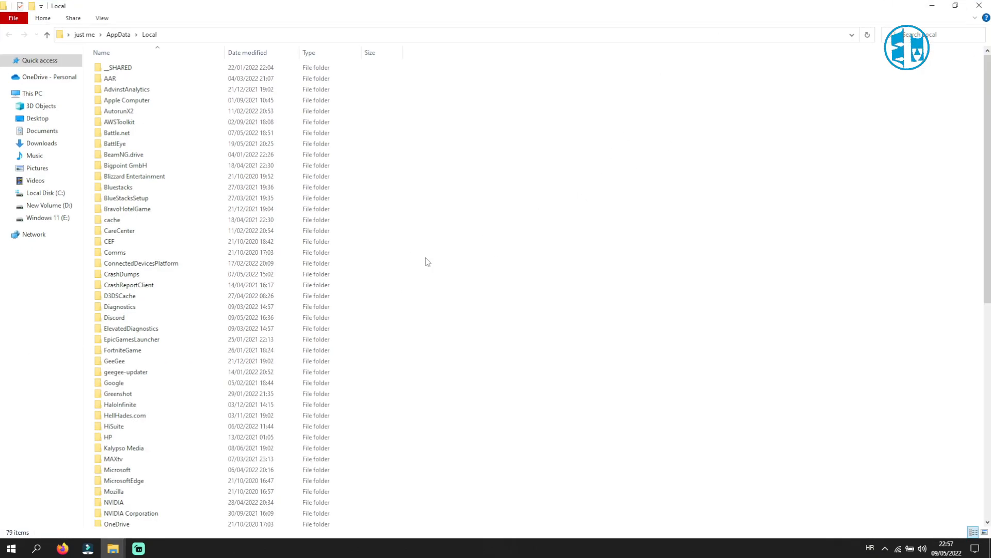
pyautogui.click(130, 328)
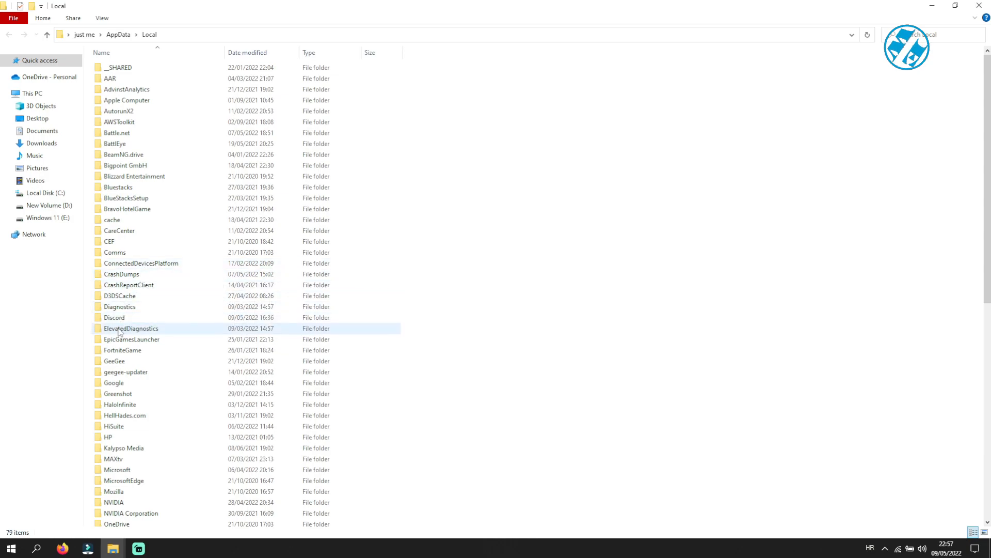
pyautogui.doubleClick(132, 339)
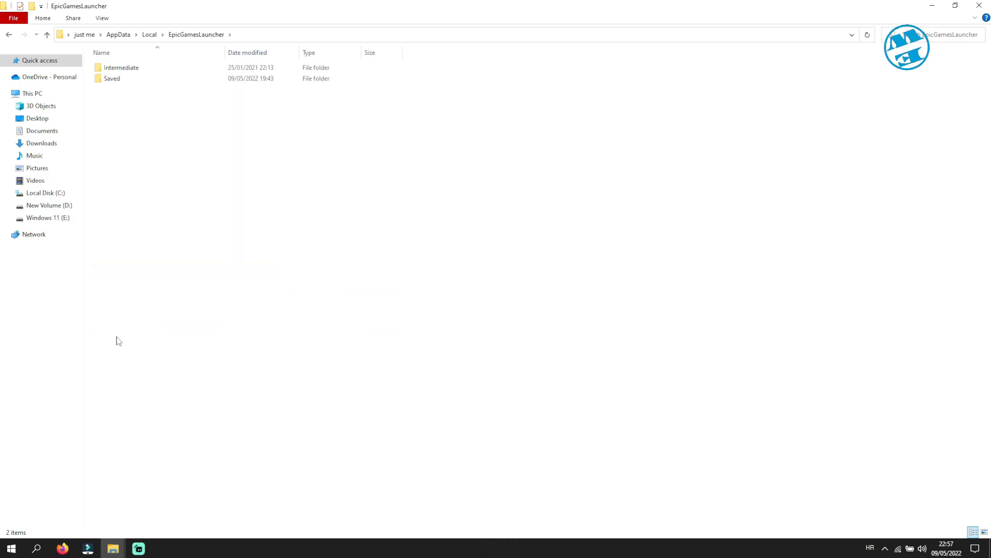
pyautogui.click(112, 78)
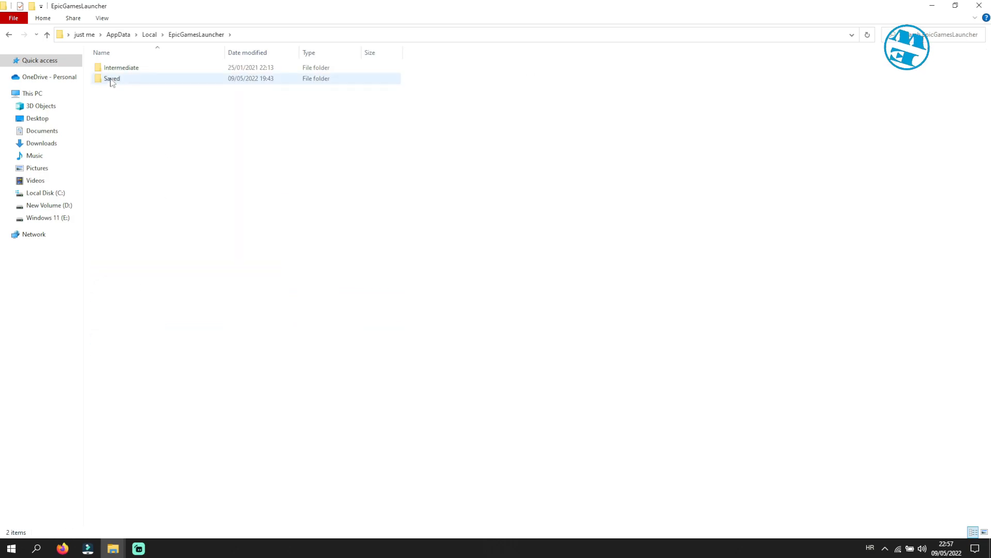
pyautogui.doubleClick(111, 78)
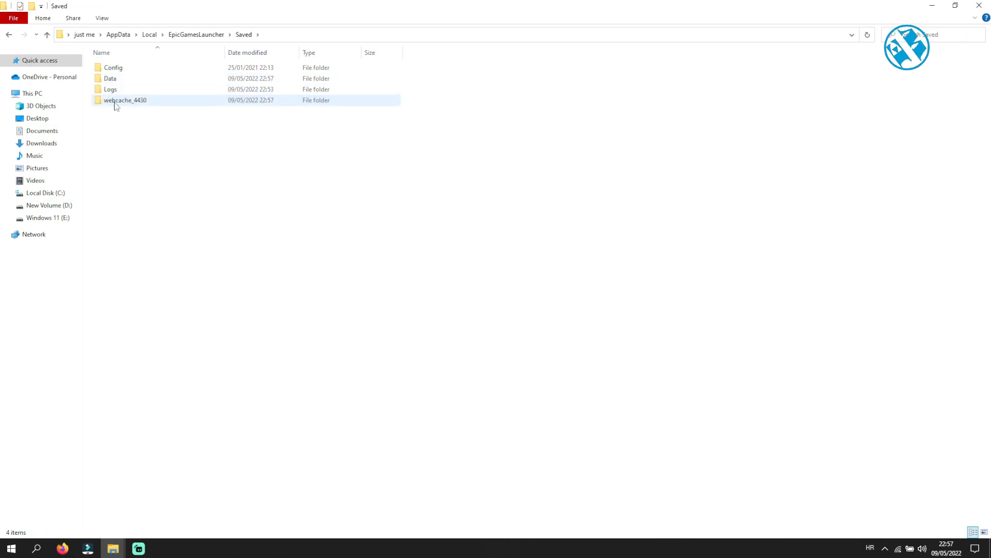
# Step: Delete the webcache_4430 folder via its right-click menu
pyautogui.rightClick(124, 99)
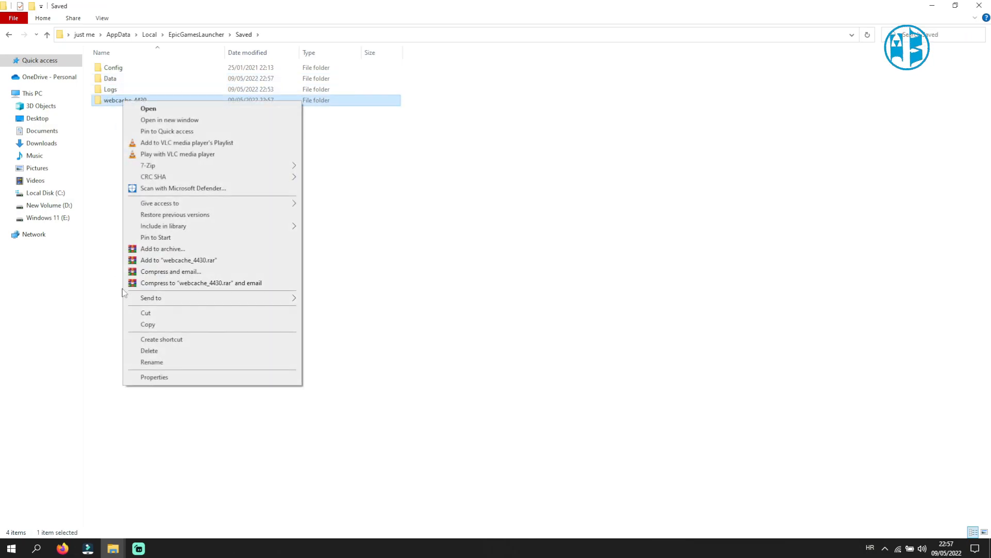
pyautogui.click(149, 350)
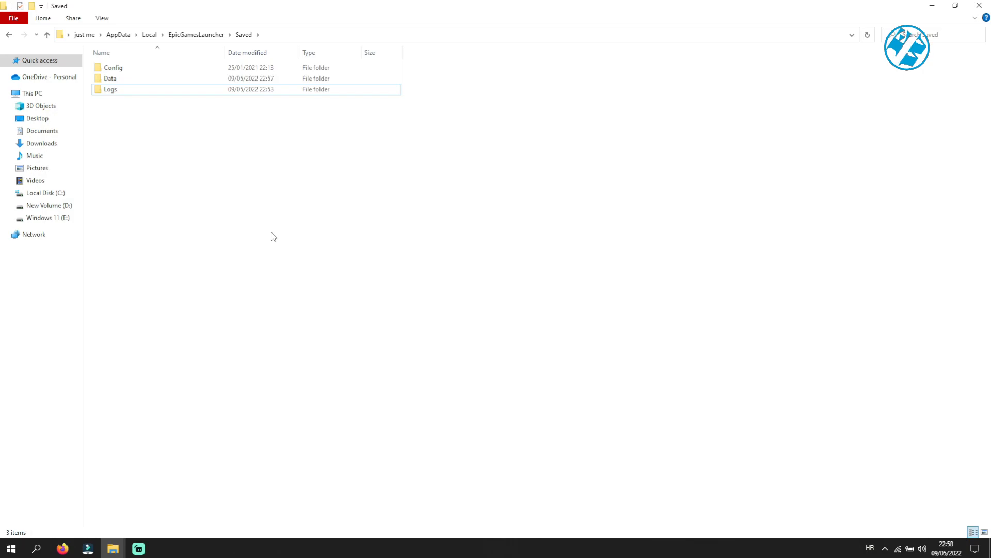
pyautogui.moveTo(288, 167)
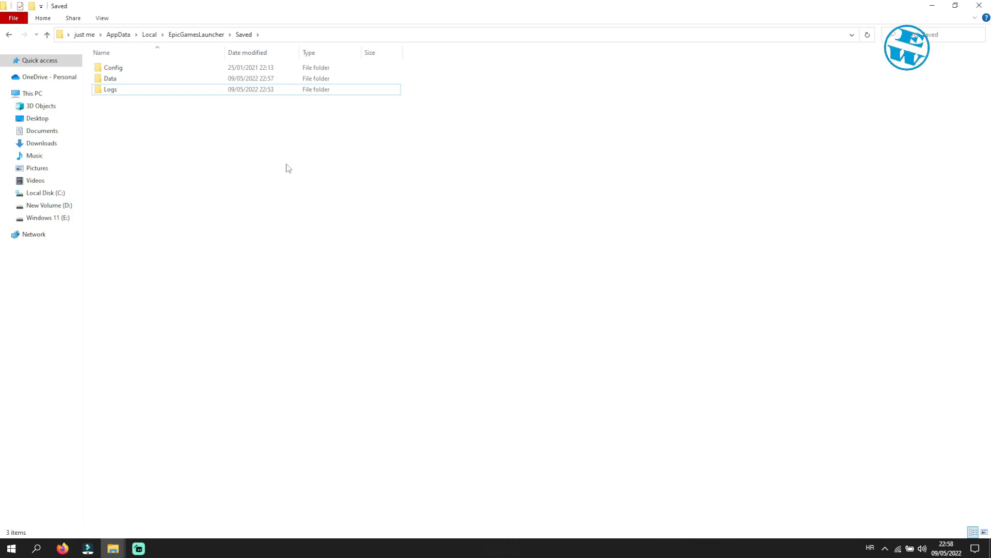
pyautogui.moveTo(868, 56)
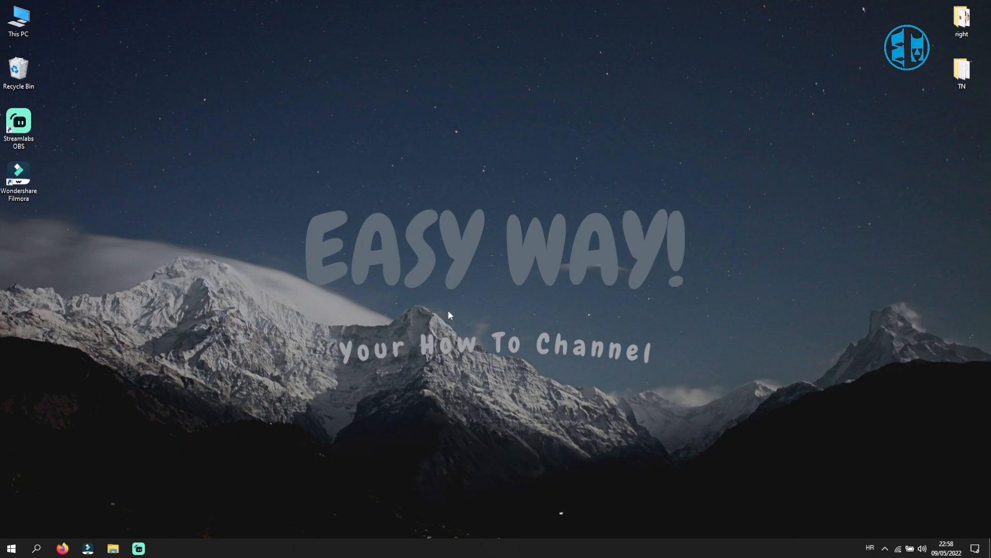
# Step: Browse This PC to C:\Program Files (x86)\Epic Games, then close Explorer
pyautogui.doubleClick(18, 19)
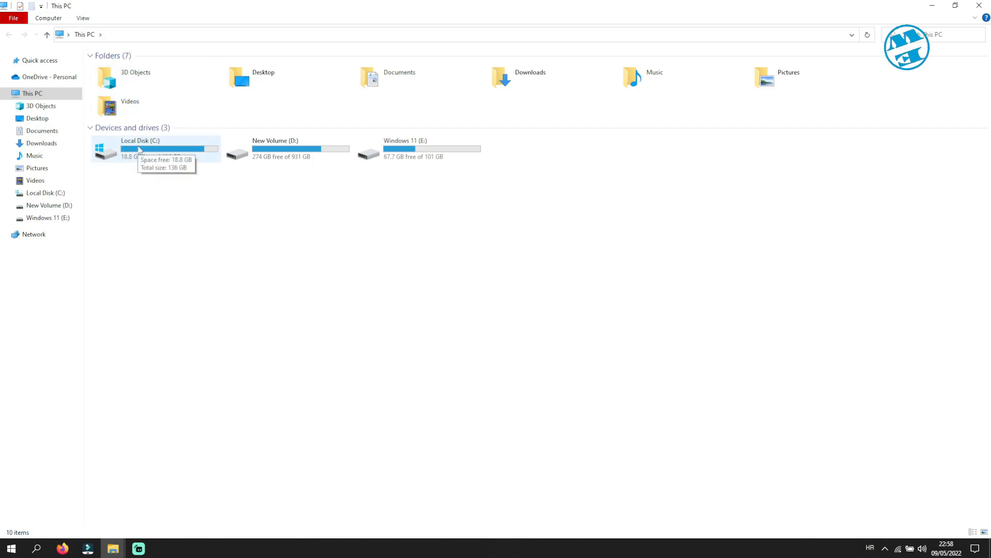
pyautogui.doubleClick(138, 150)
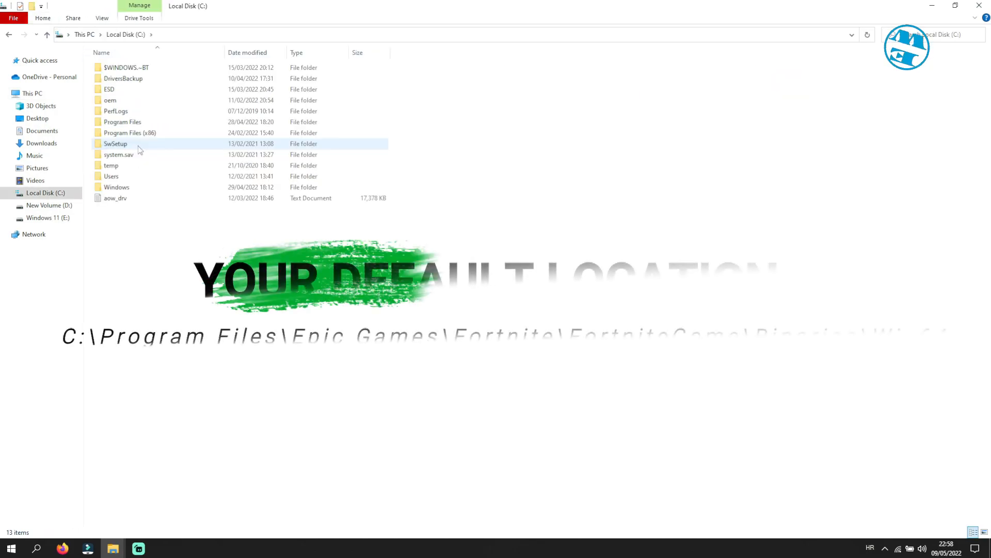
pyautogui.doubleClick(129, 132)
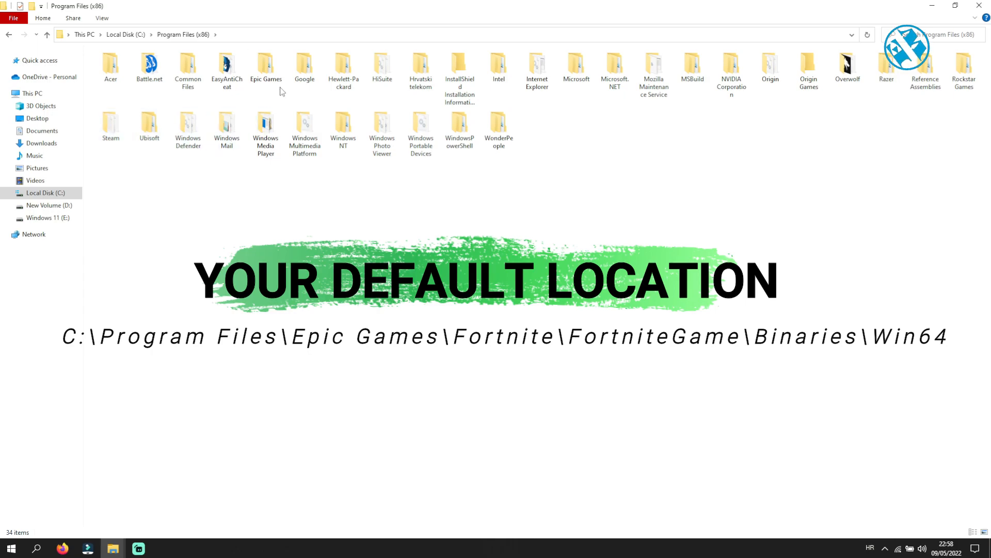
pyautogui.doubleClick(265, 66)
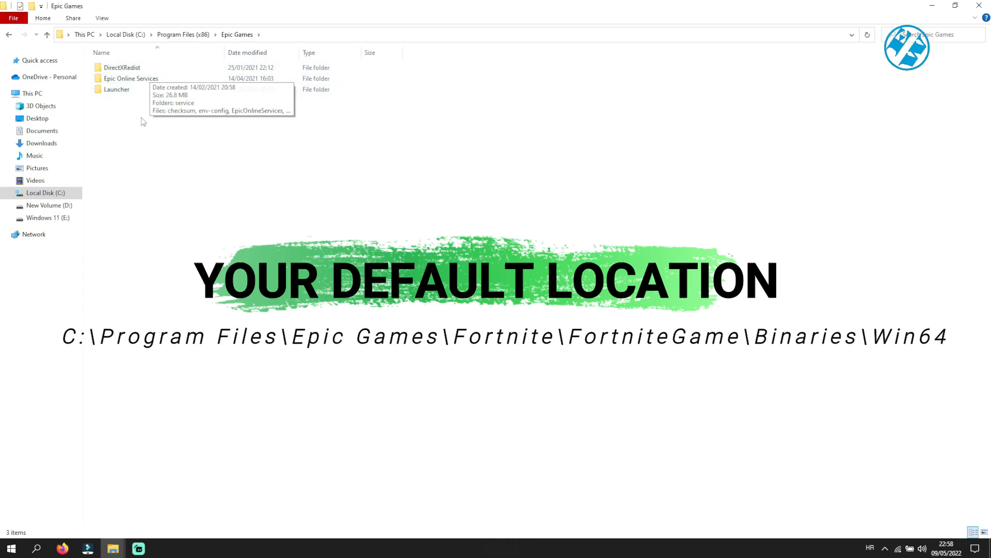
pyautogui.moveTo(215, 152)
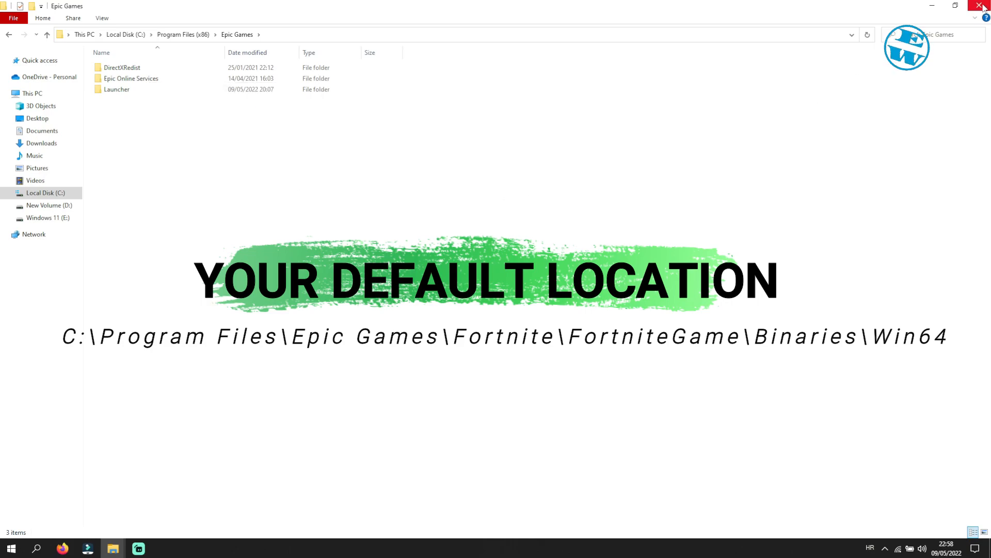
pyautogui.click(981, 6)
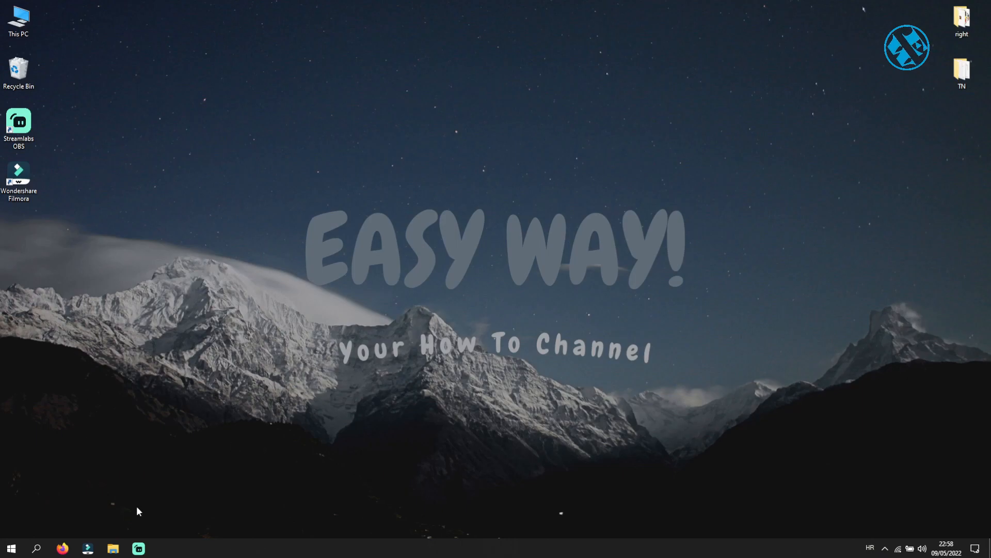
# Step: Reopen File Explorer from the taskbar to reach D:\fort\Fortnite\FortniteGame\Binaries\Win64
pyautogui.click(112, 548)
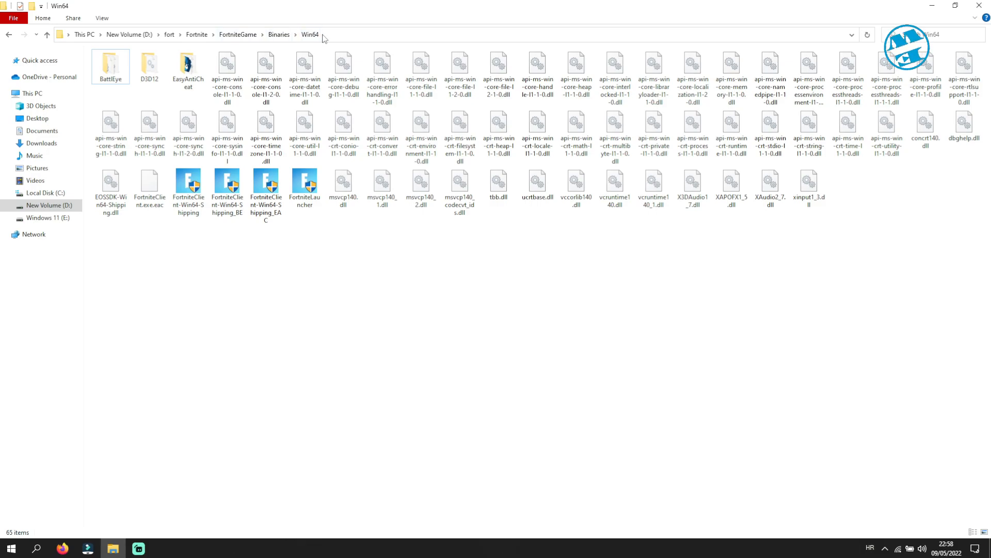
pyautogui.moveTo(292, 296)
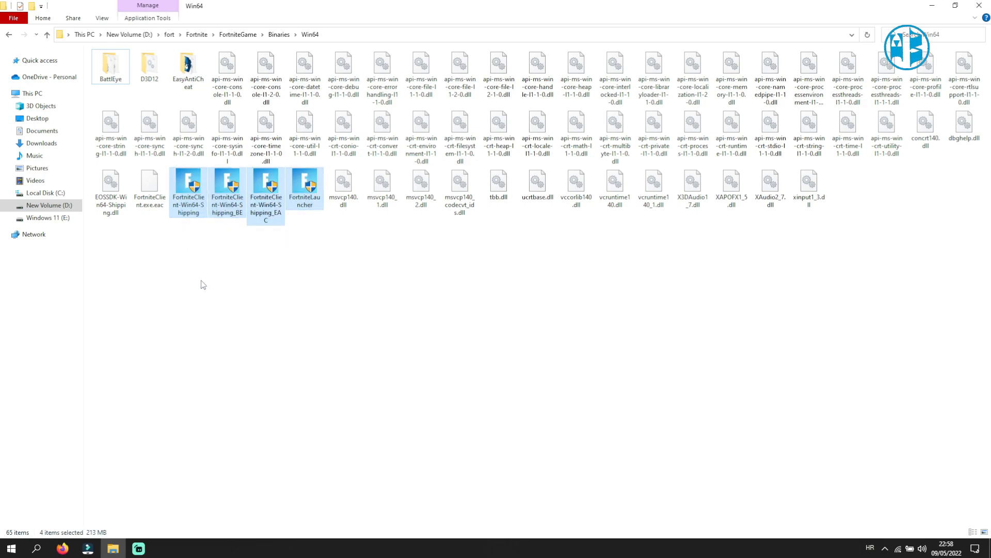
# Step: Uncheck 'Run this program as an administrator' for FortniteClient-Win64-Shipping and apply
pyautogui.click(187, 186)
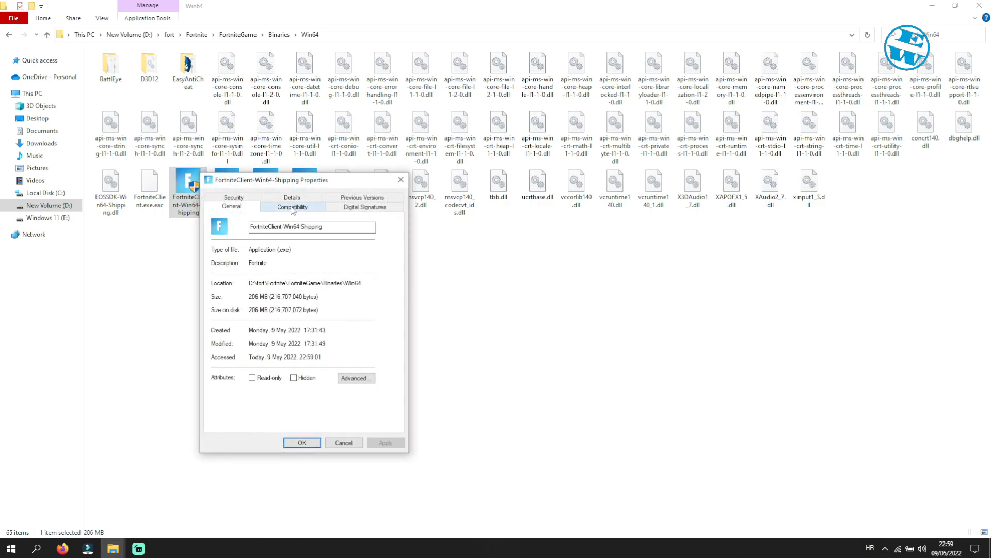
pyautogui.click(292, 206)
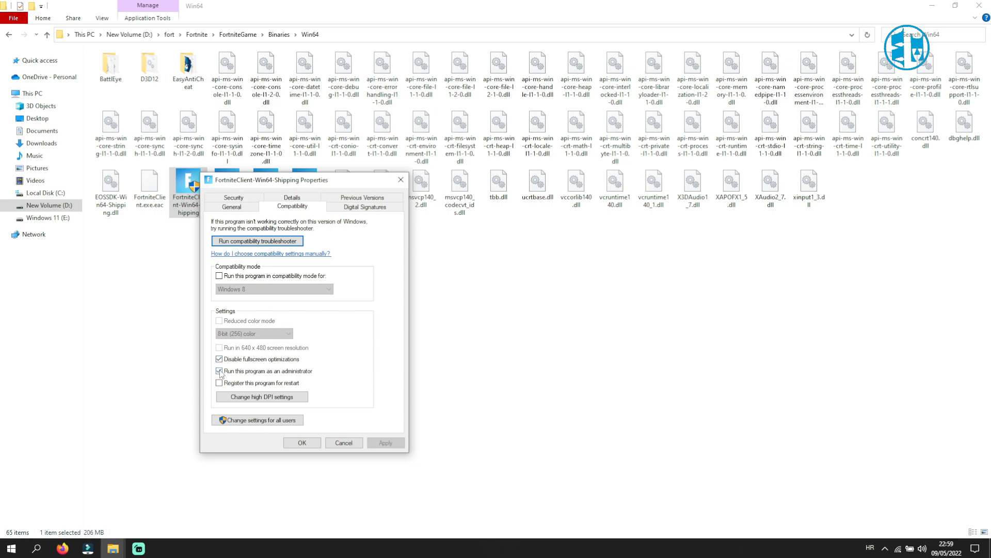
pyautogui.click(220, 371)
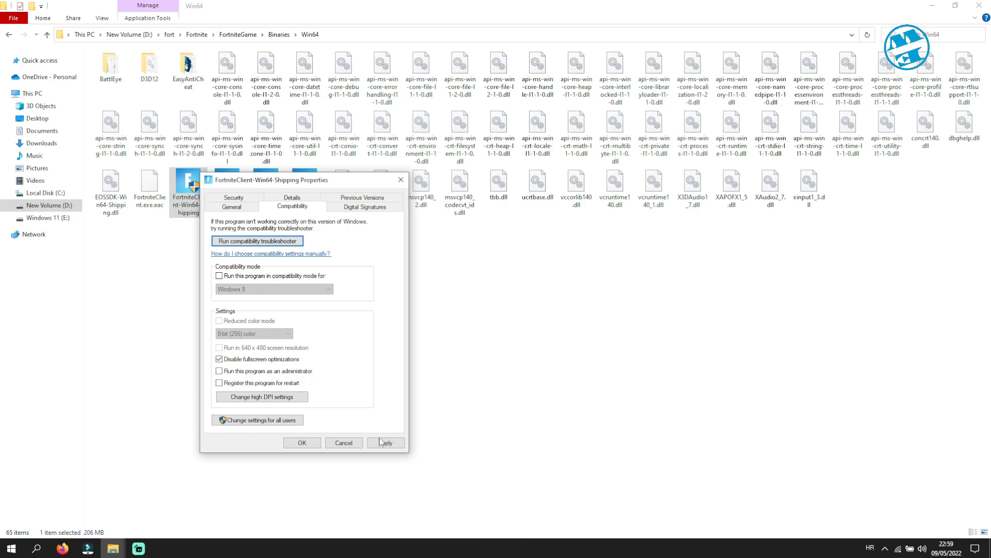
pyautogui.click(301, 442)
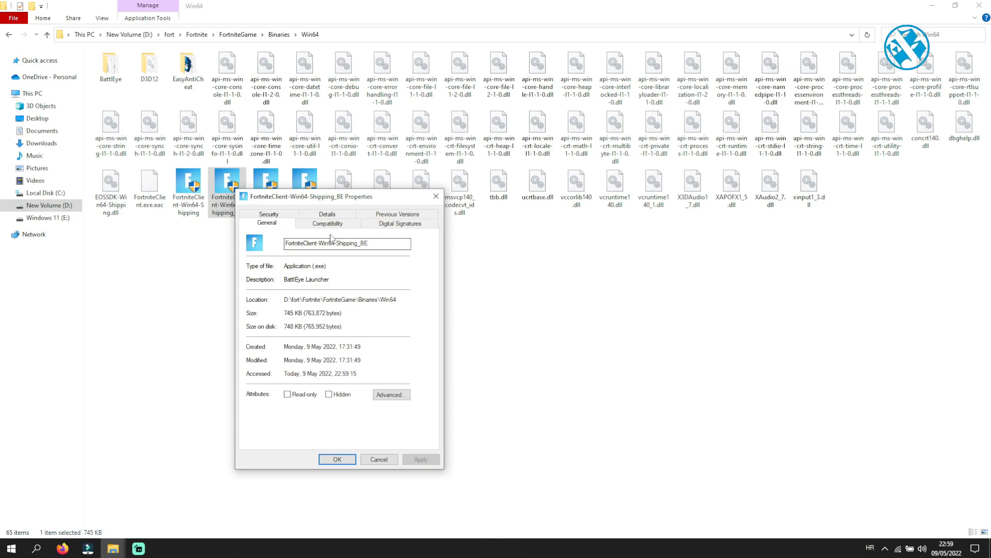
# Step: Check the Shipping_BE, Shipping_EAC and FortniteLauncher compatibility settings for administrator mode
pyautogui.click(326, 223)
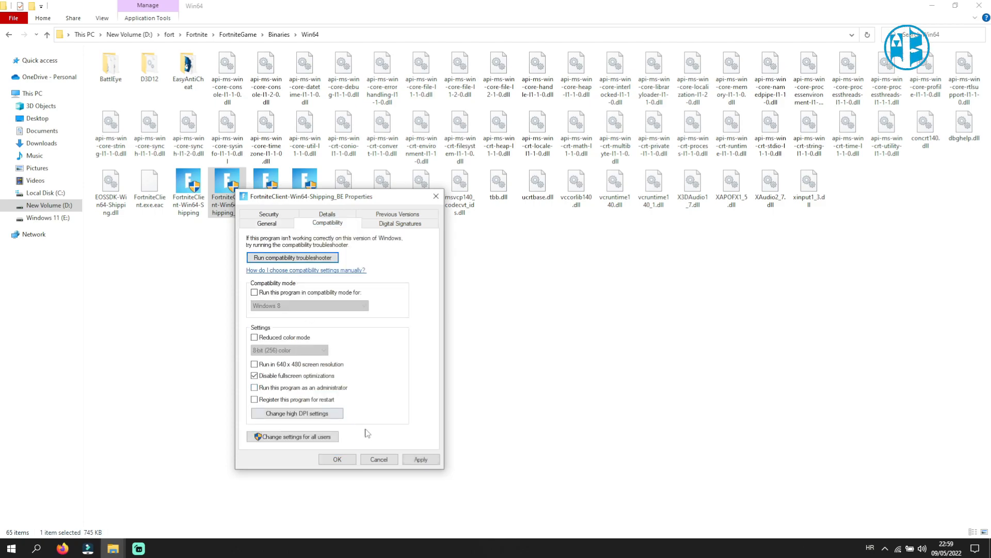
pyautogui.rightClick(265, 180)
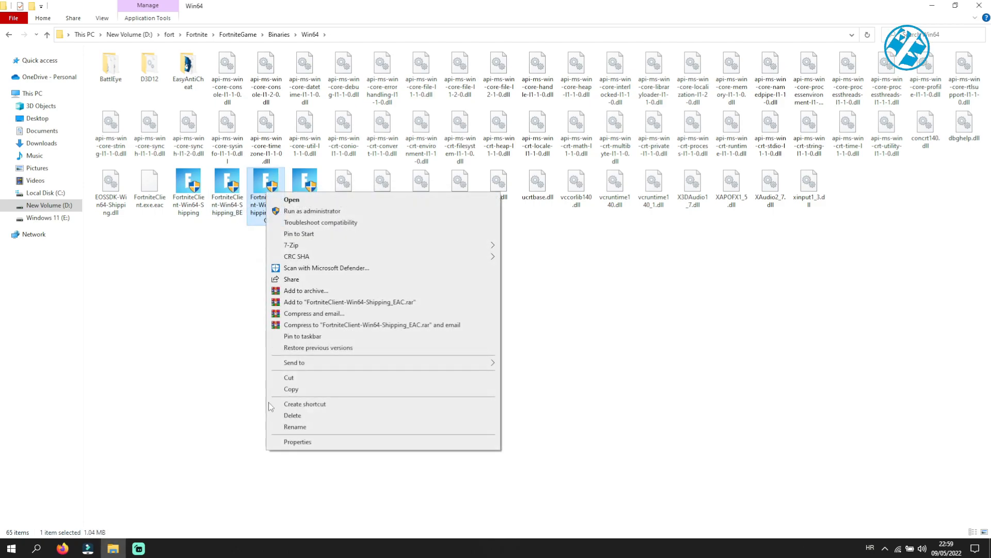
pyautogui.click(297, 442)
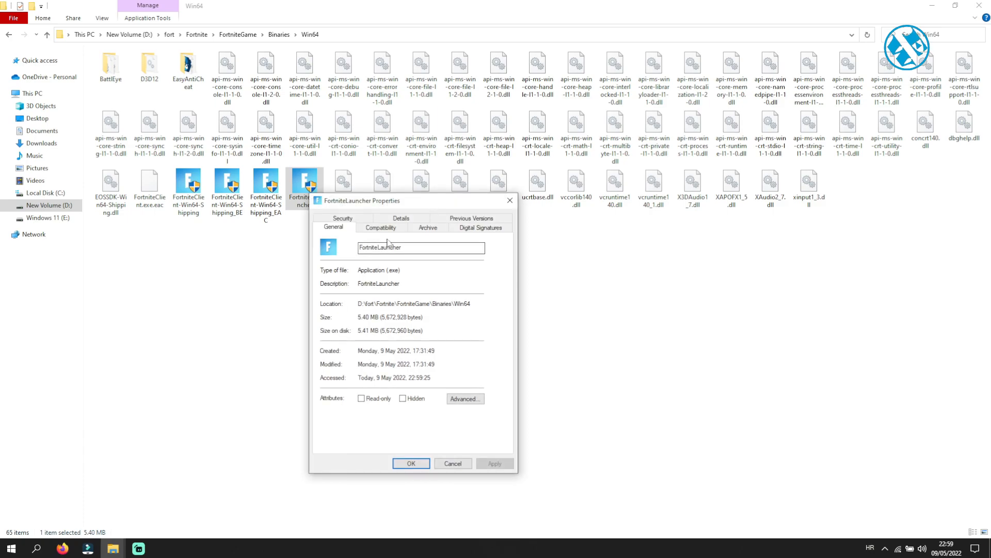
pyautogui.click(380, 227)
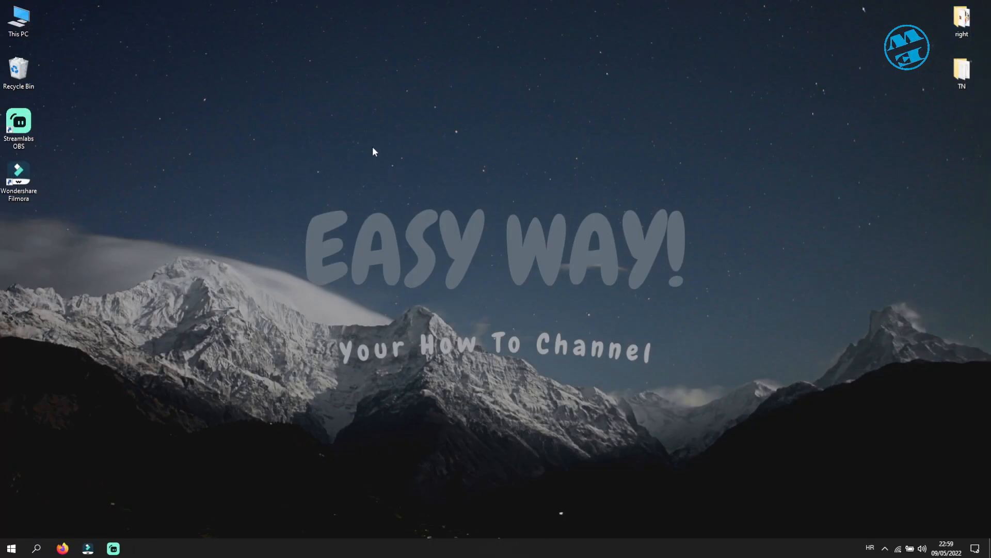
pyautogui.moveTo(729, 391)
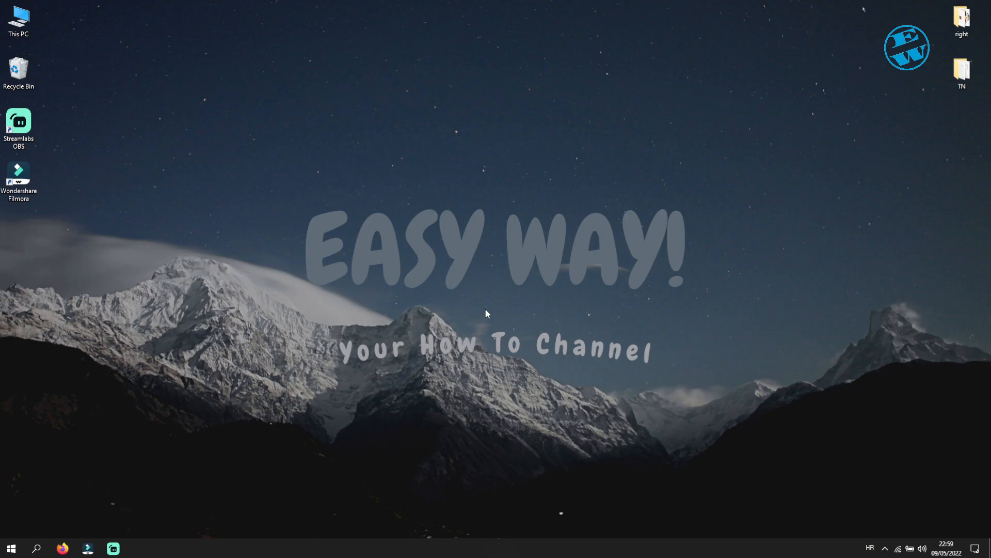
pyautogui.moveTo(484, 551)
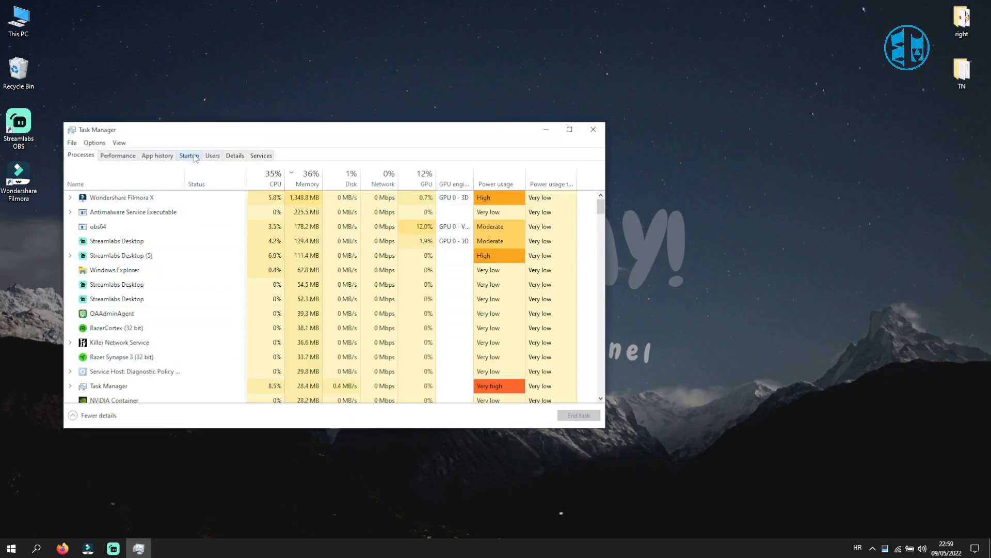
# Step: Review the startup apps: OneDrive, CortexLauncher, Realtek HD Audio and Razer Synapse 3
pyautogui.click(189, 156)
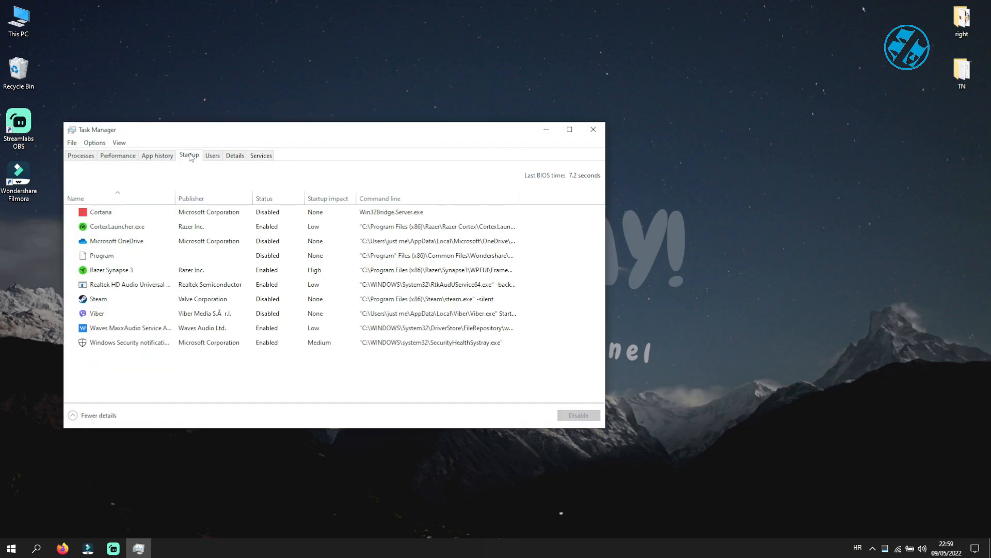
pyautogui.click(116, 241)
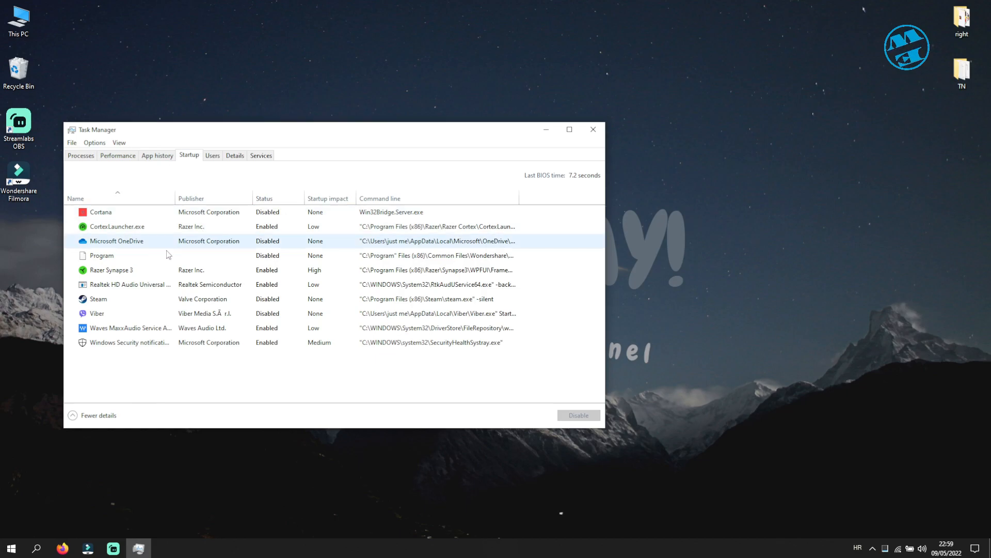
pyautogui.click(116, 226)
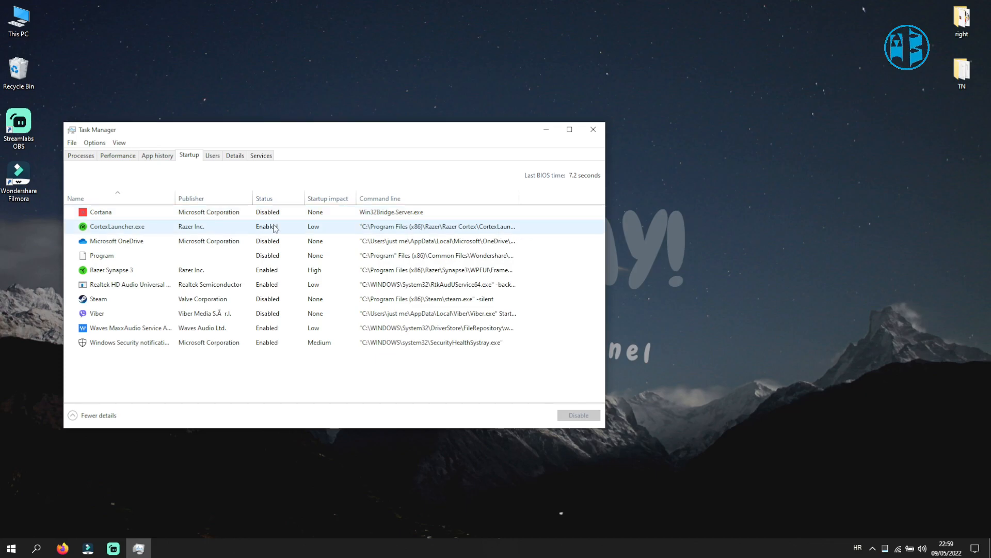
pyautogui.click(129, 284)
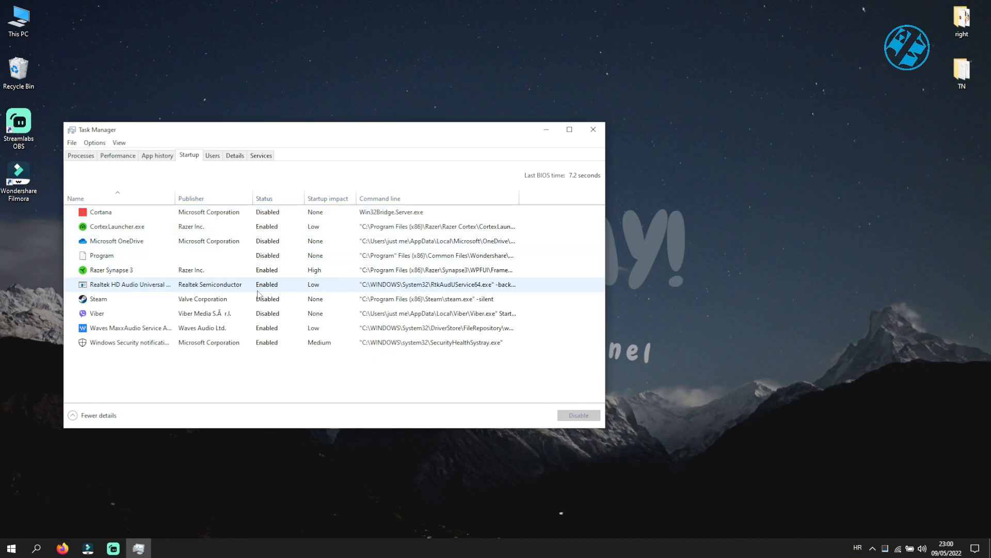
pyautogui.click(110, 270)
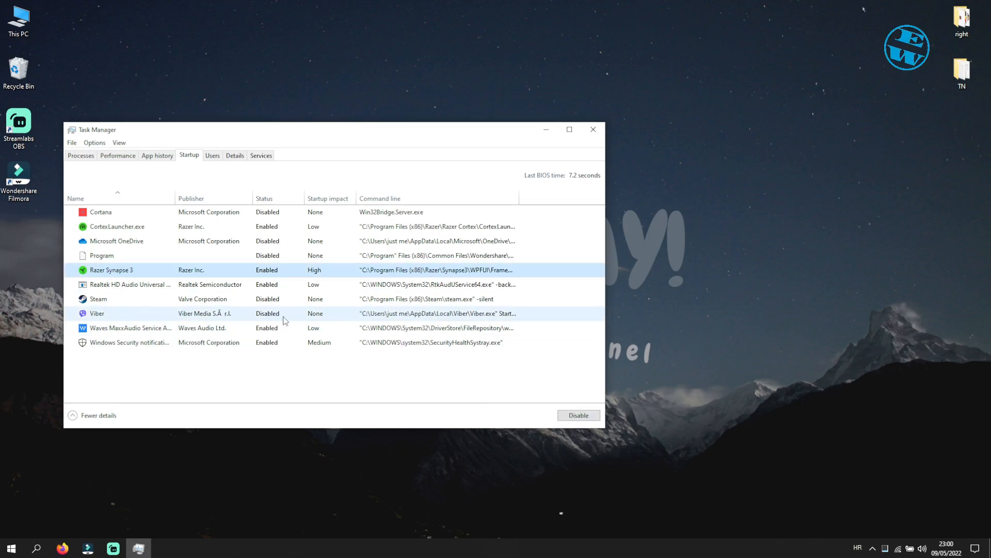
pyautogui.click(126, 284)
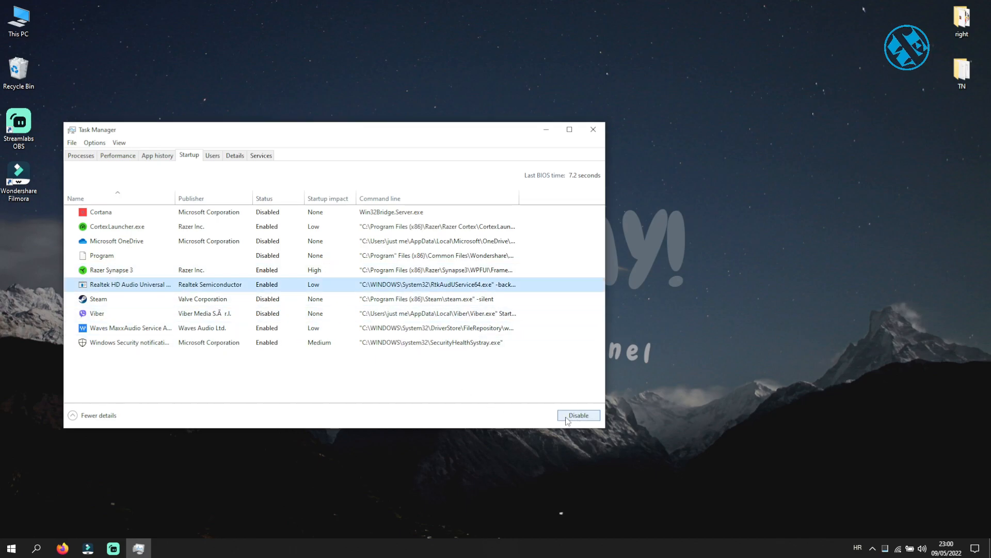
pyautogui.moveTo(315, 129); pyautogui.dragTo(443, 100)
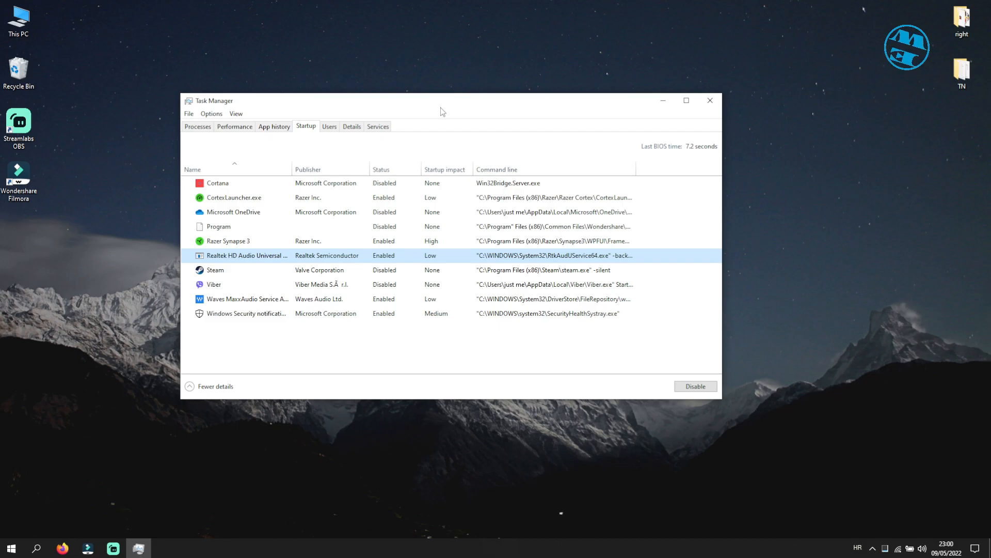
pyautogui.moveTo(397, 290)
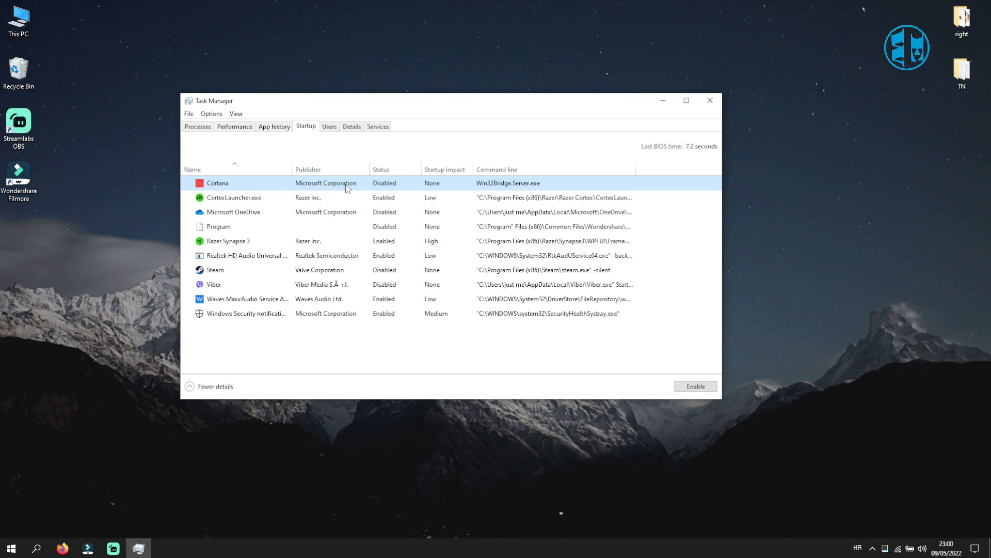
pyautogui.moveTo(682, 363)
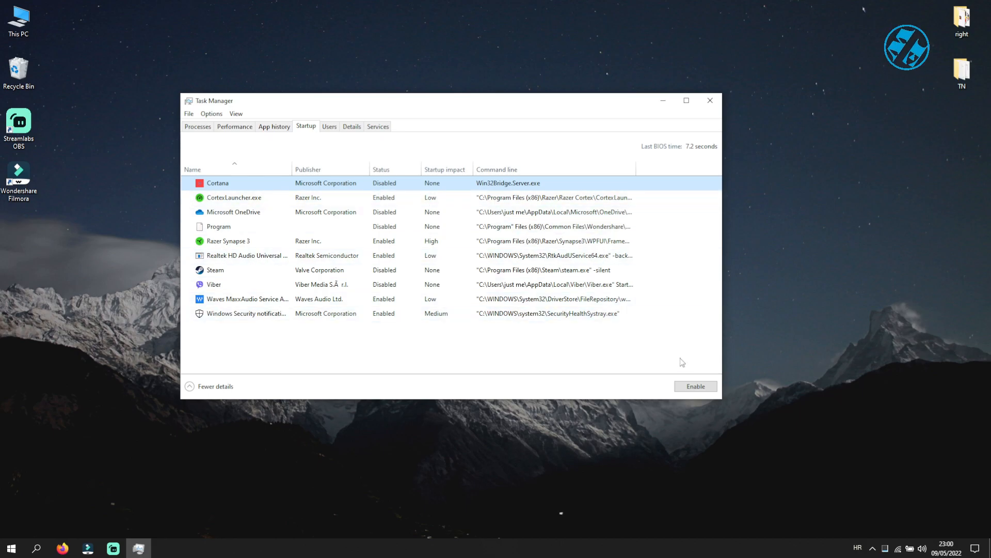
pyautogui.moveTo(85, 474)
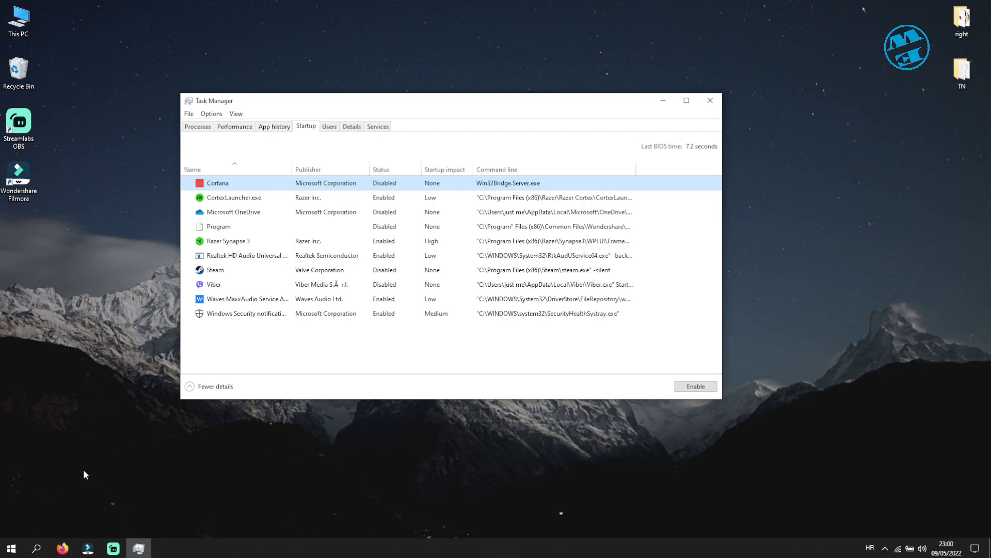
pyautogui.moveTo(116, 408)
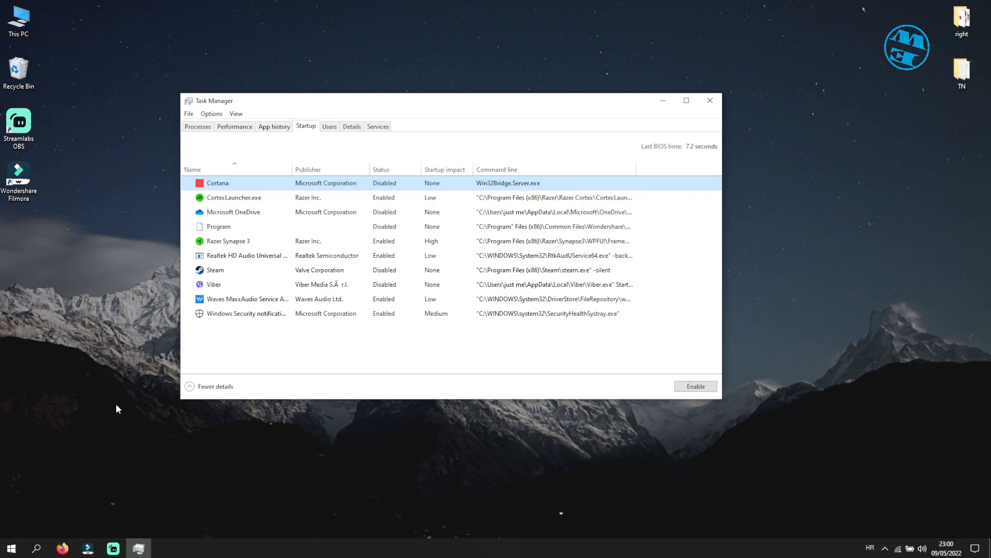
pyautogui.moveTo(524, 329)
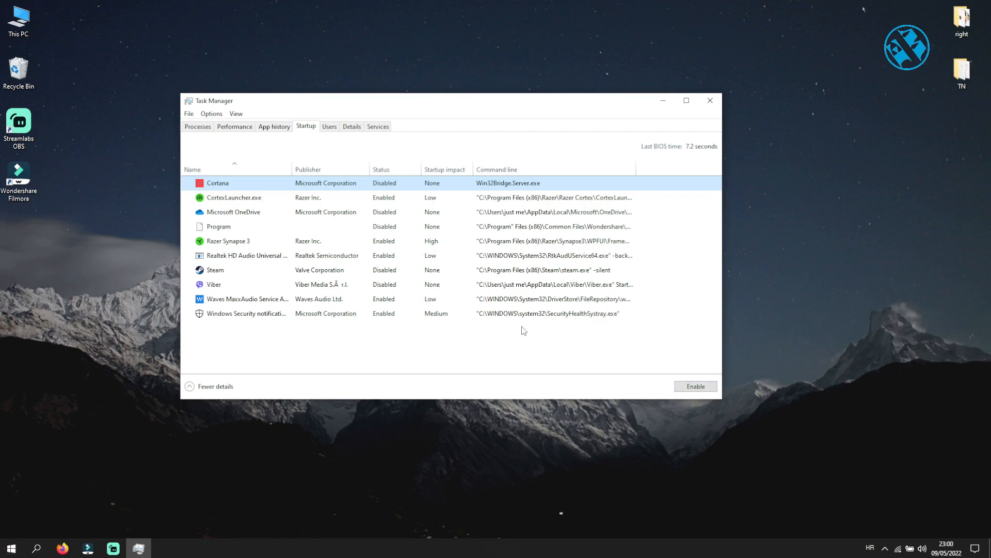
pyautogui.moveTo(506, 341)
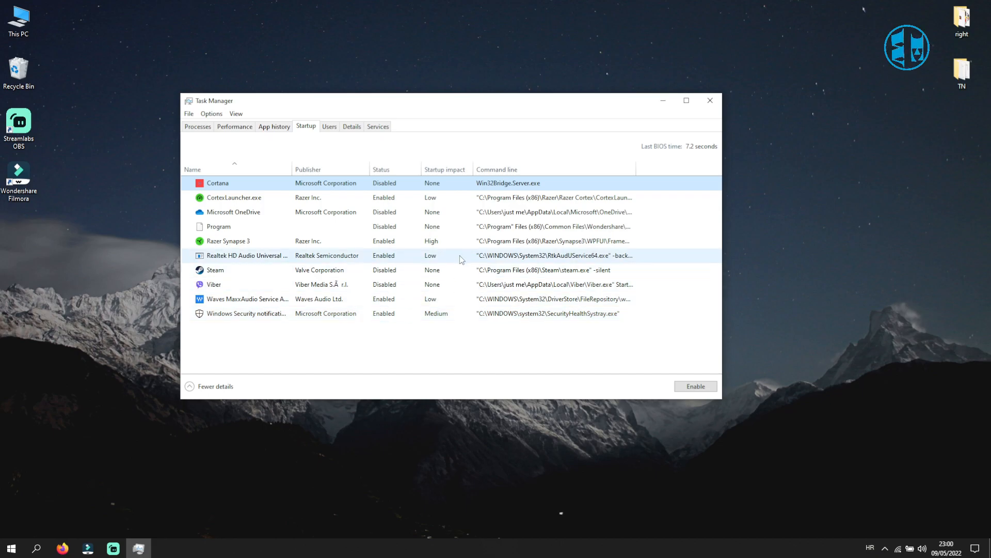
pyautogui.moveTo(373, 169)
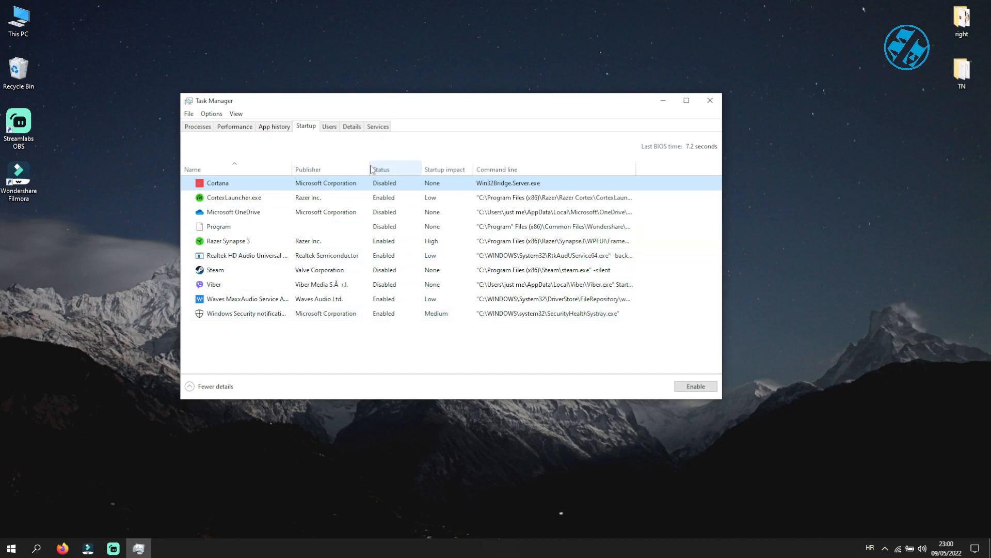
pyautogui.moveTo(383, 148)
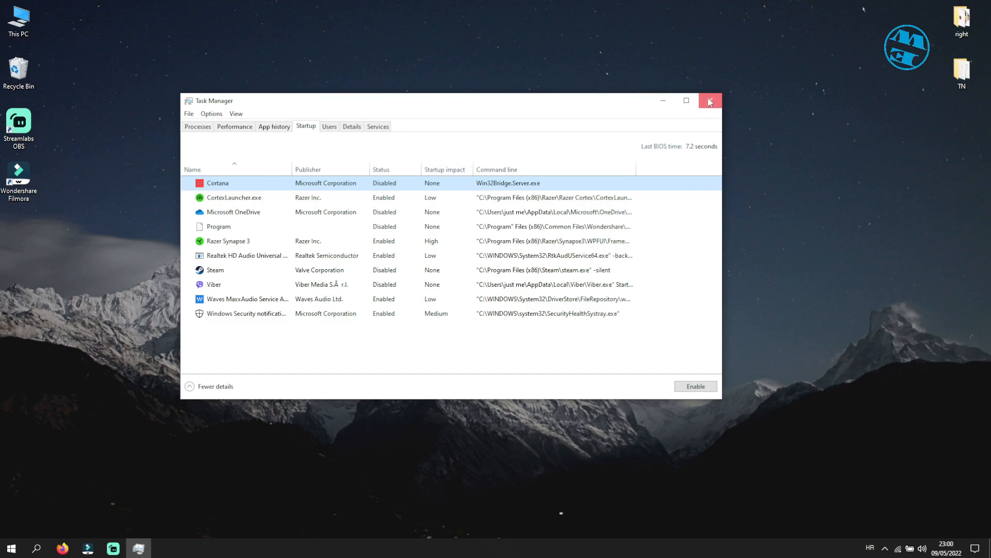
# Step: Close Task Manager to return to the desktop
pyautogui.click(709, 101)
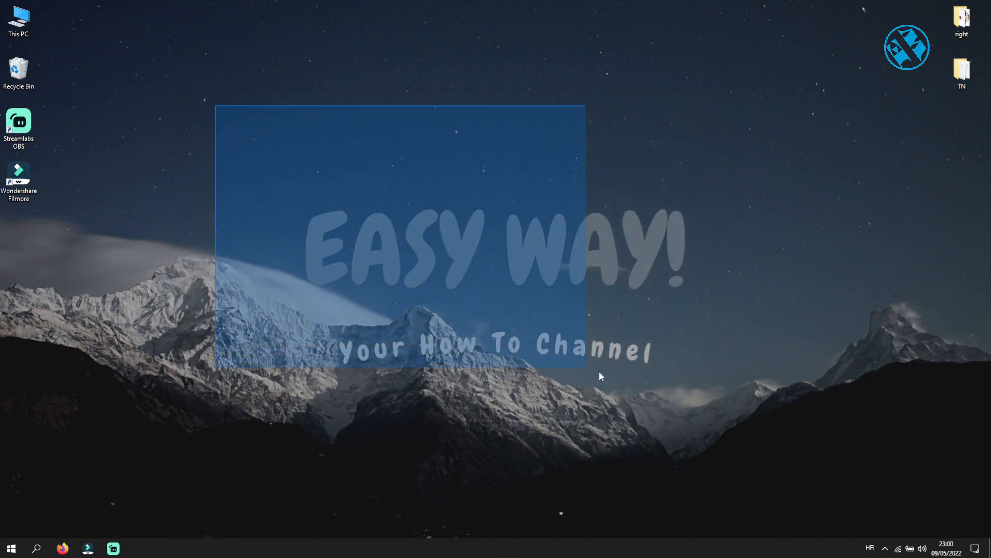